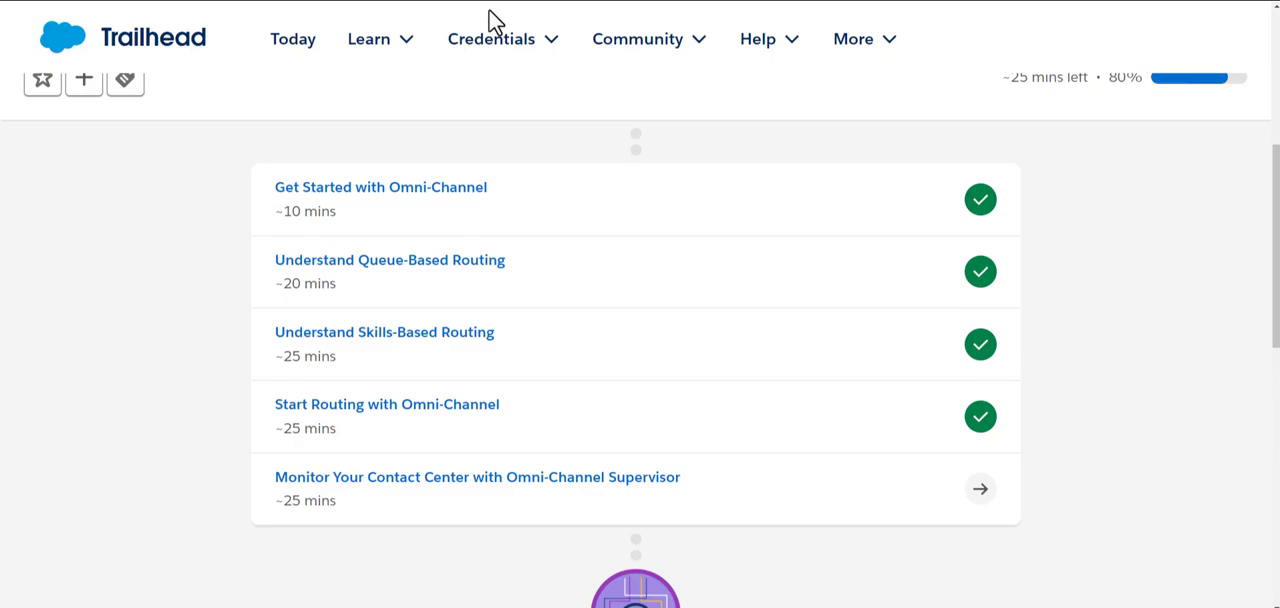
mouse_move(385, 498)
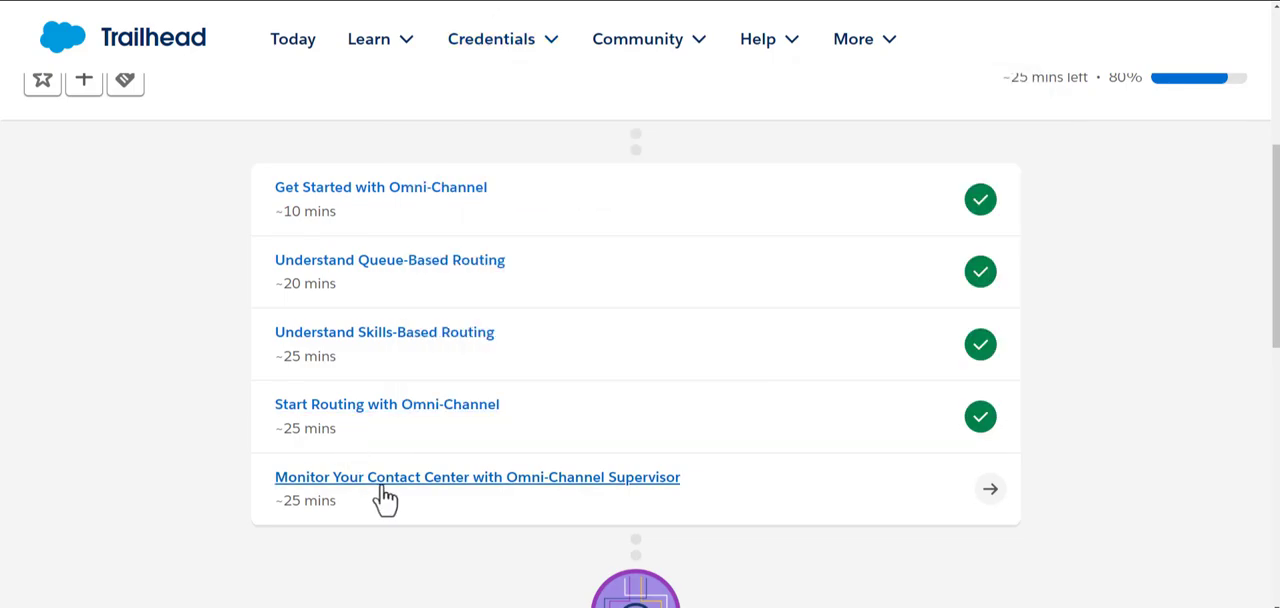
mouse_move(417, 488)
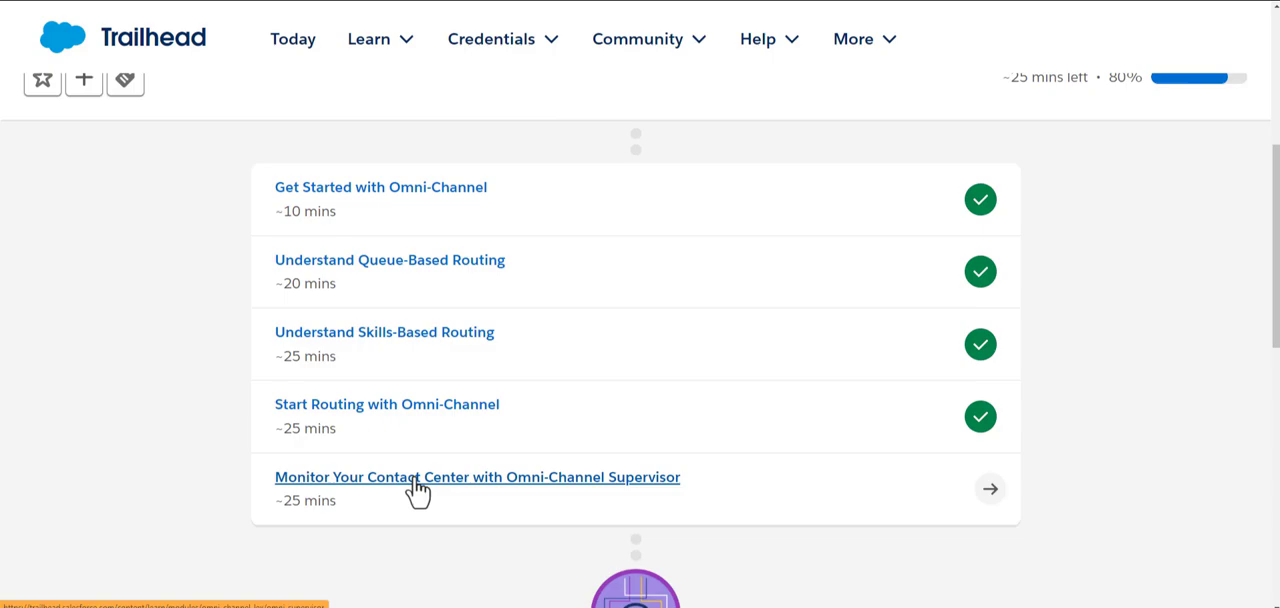
Open the 'Monitor Your Contact Center with Omni-Channel Supervisor' unit and scroll through its objectives
left_click(477, 477)
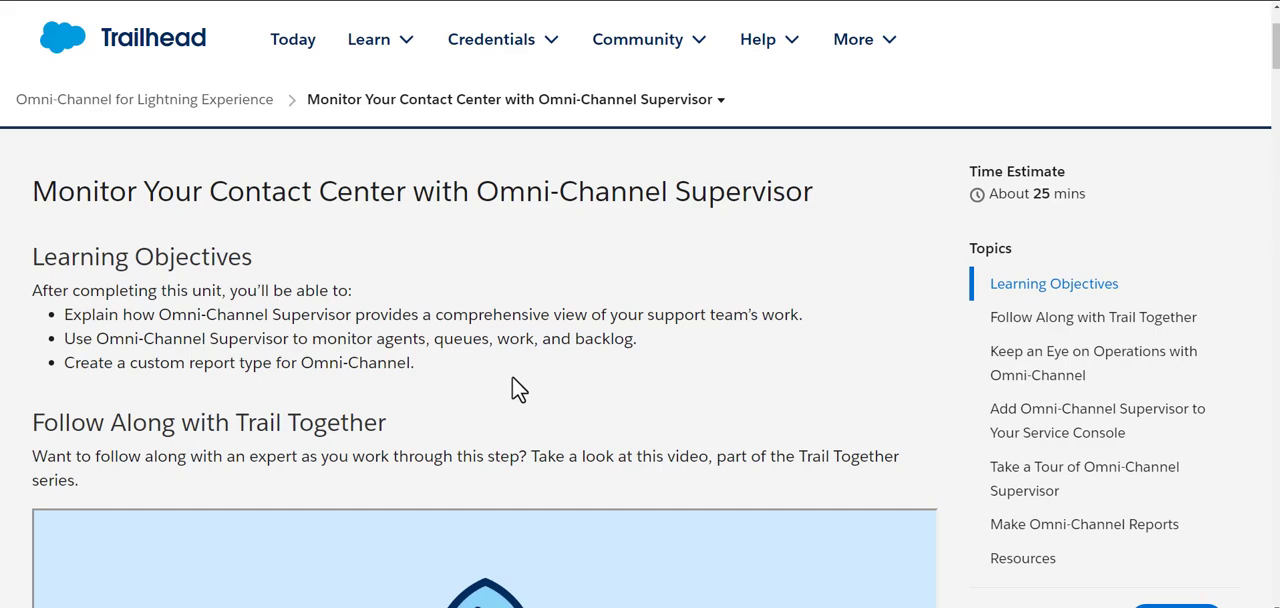
scroll("down", 3)
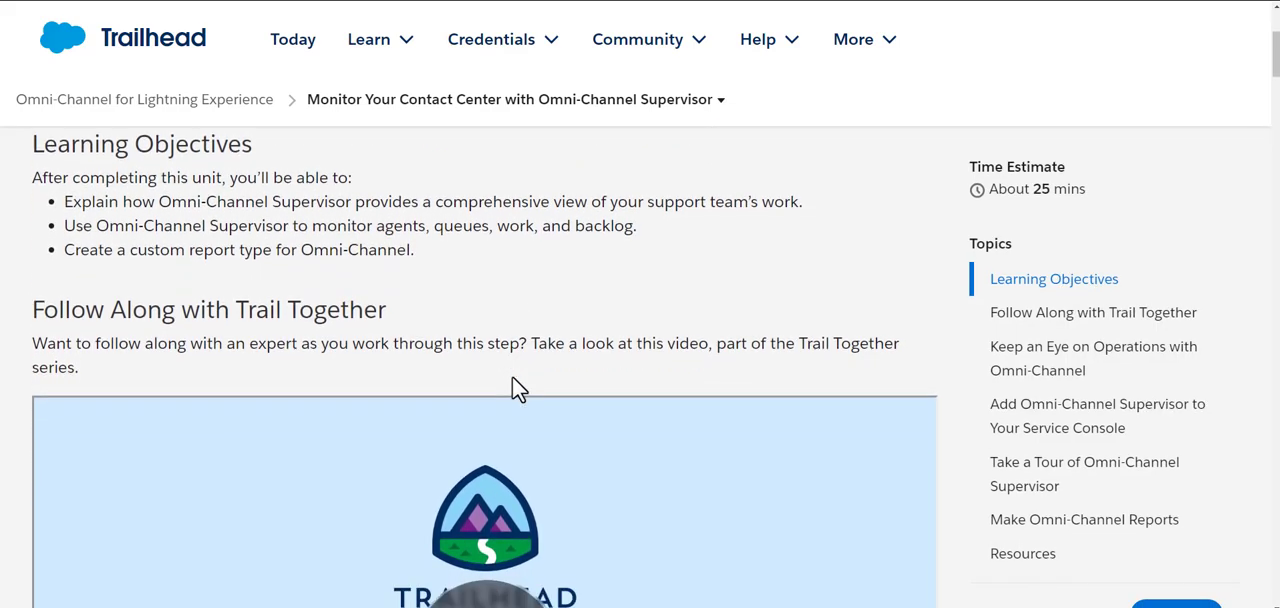
scroll("down", 3)
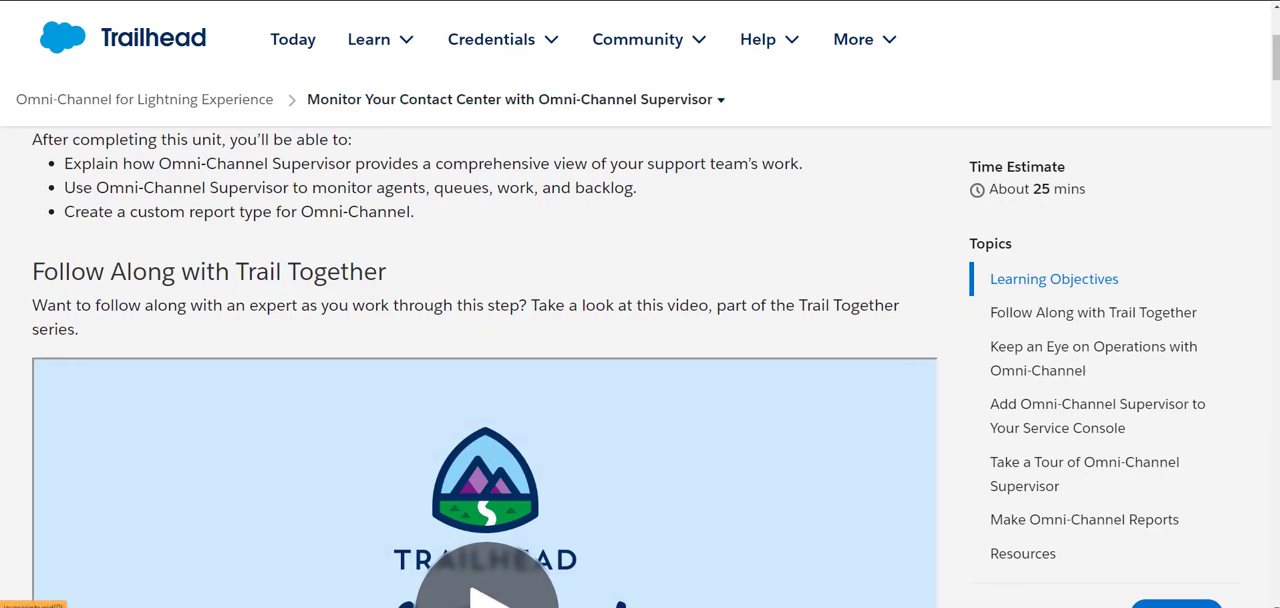
left_click(491, 39)
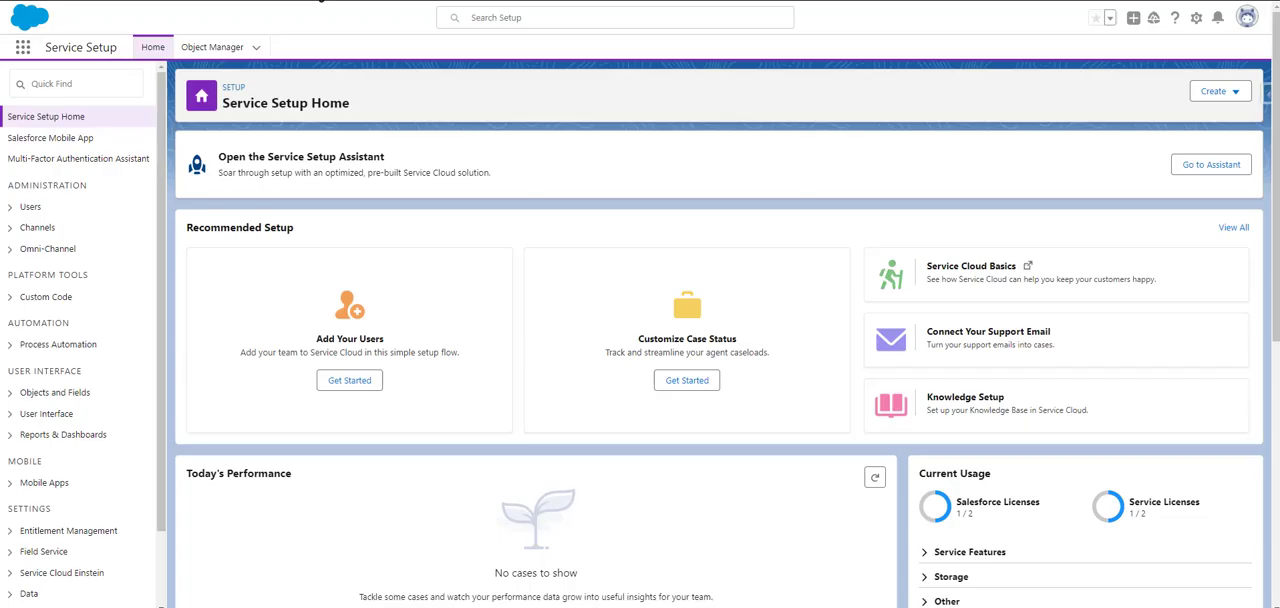
mouse_move(590, 75)
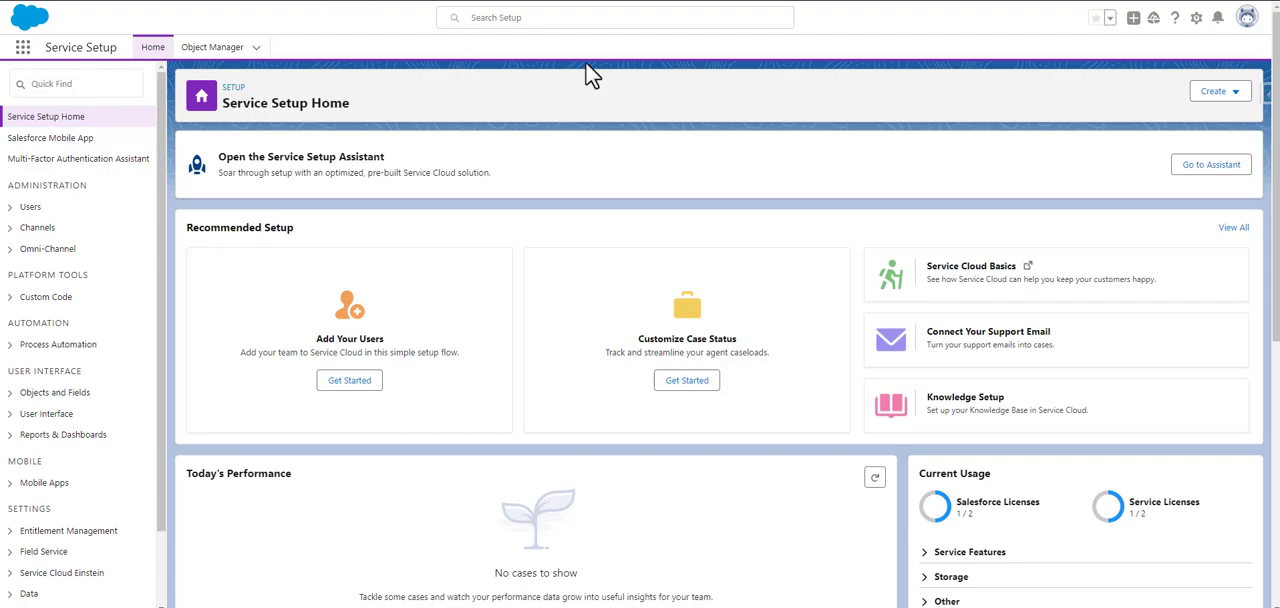
mouse_move(1199, 48)
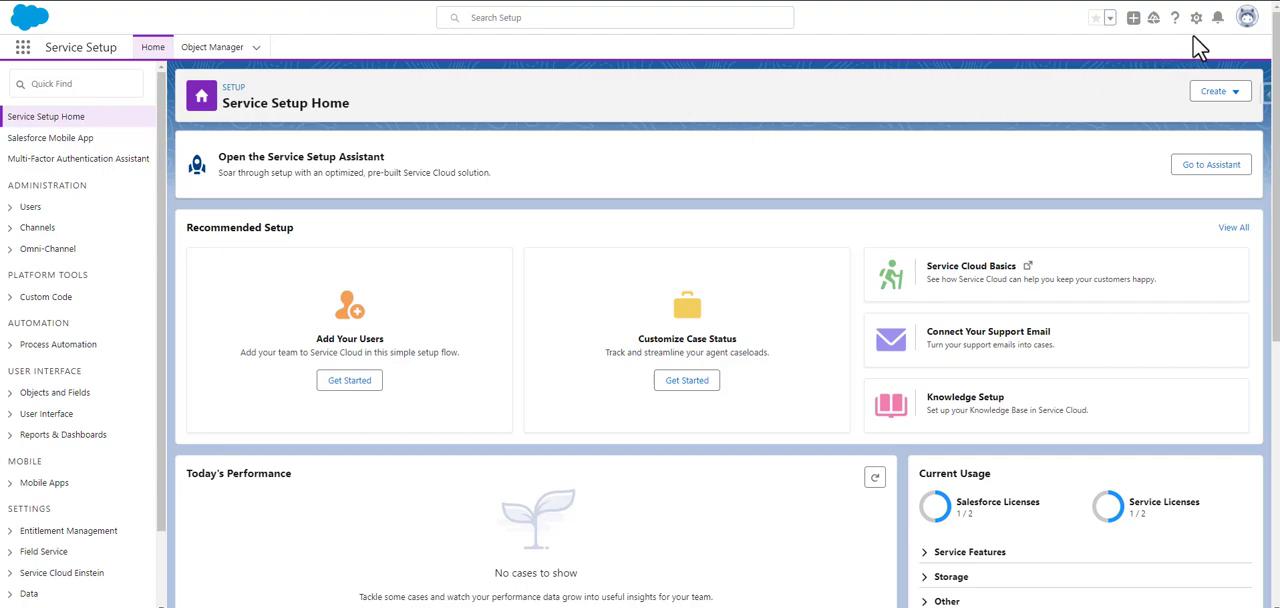
Search Setup Quick Find for 'report' to reach Report Types
left_click(1196, 18)
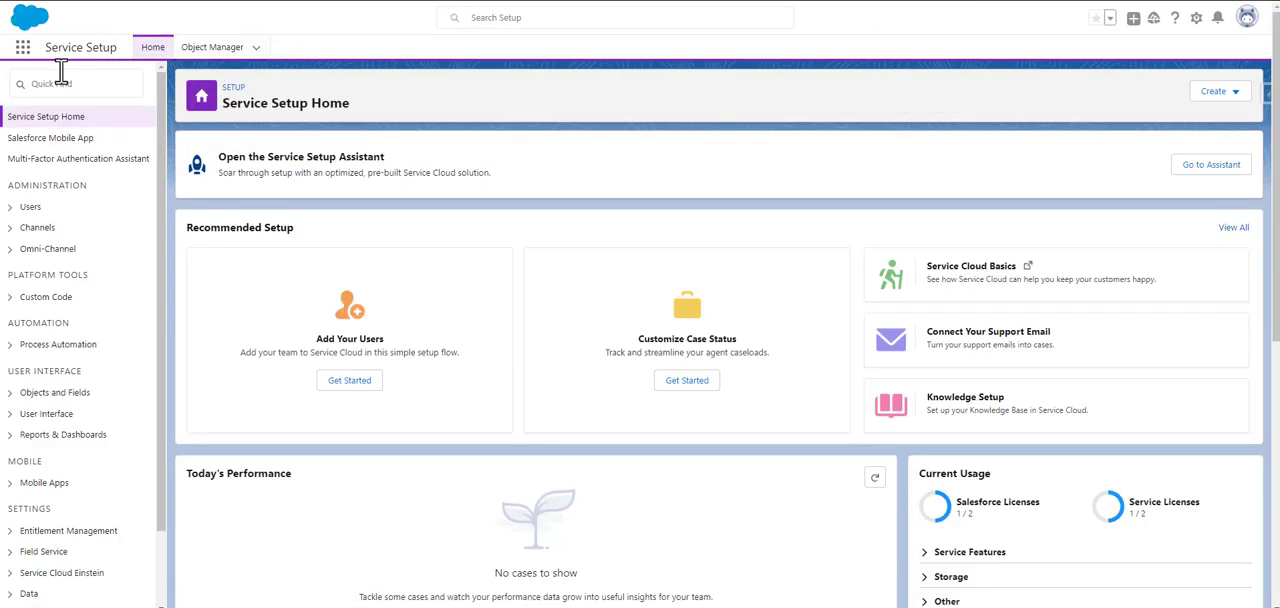
type("report")
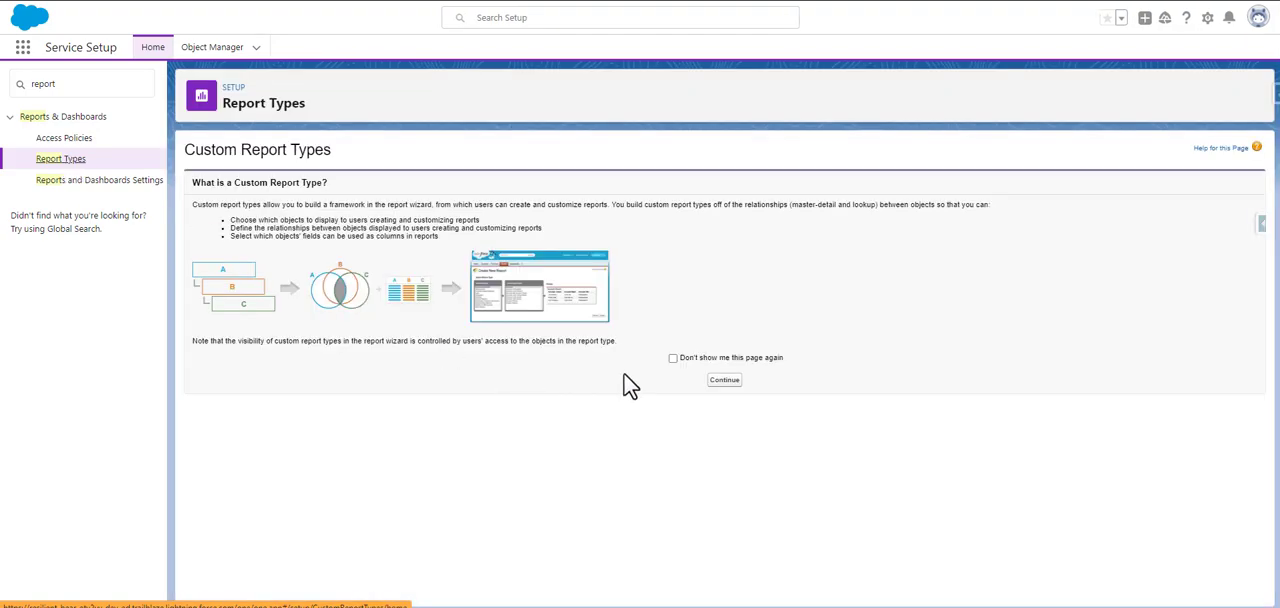
Continue past the custom report type introduction to the report types list
left_click(724, 380)
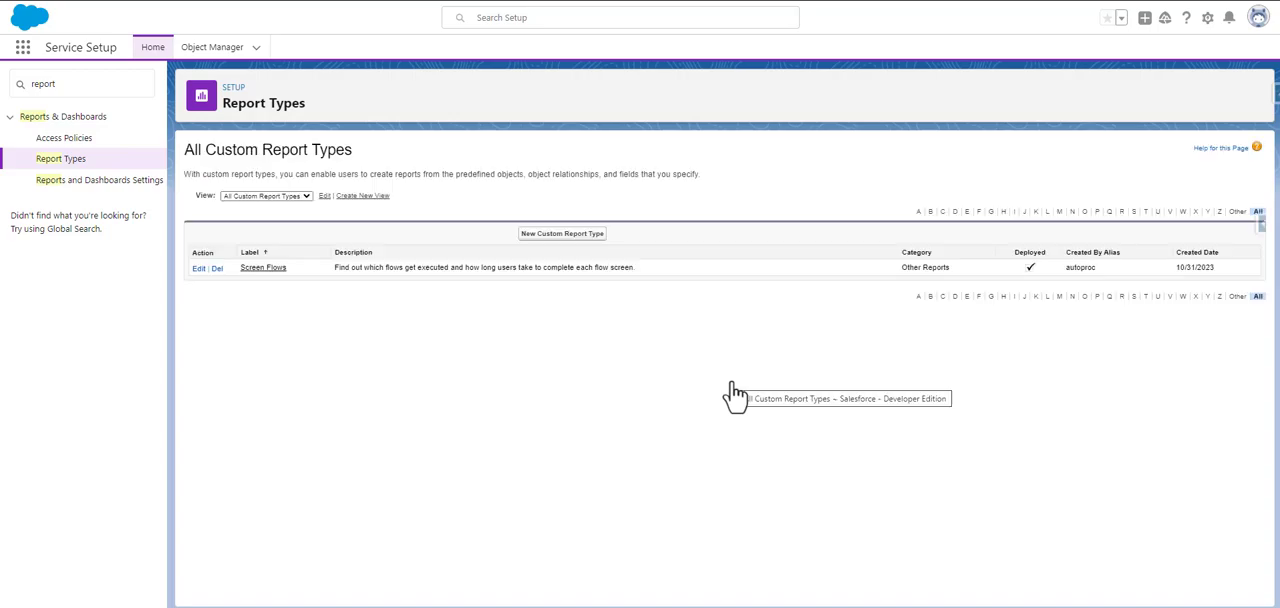
mouse_move(595, 250)
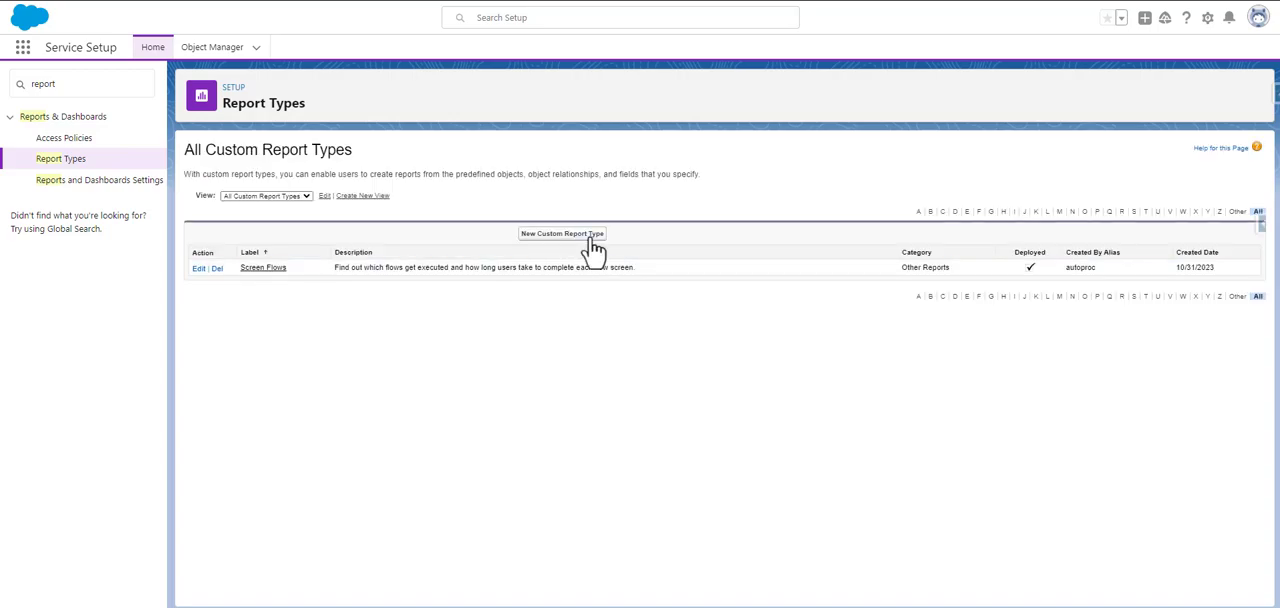
mouse_move(860, 15)
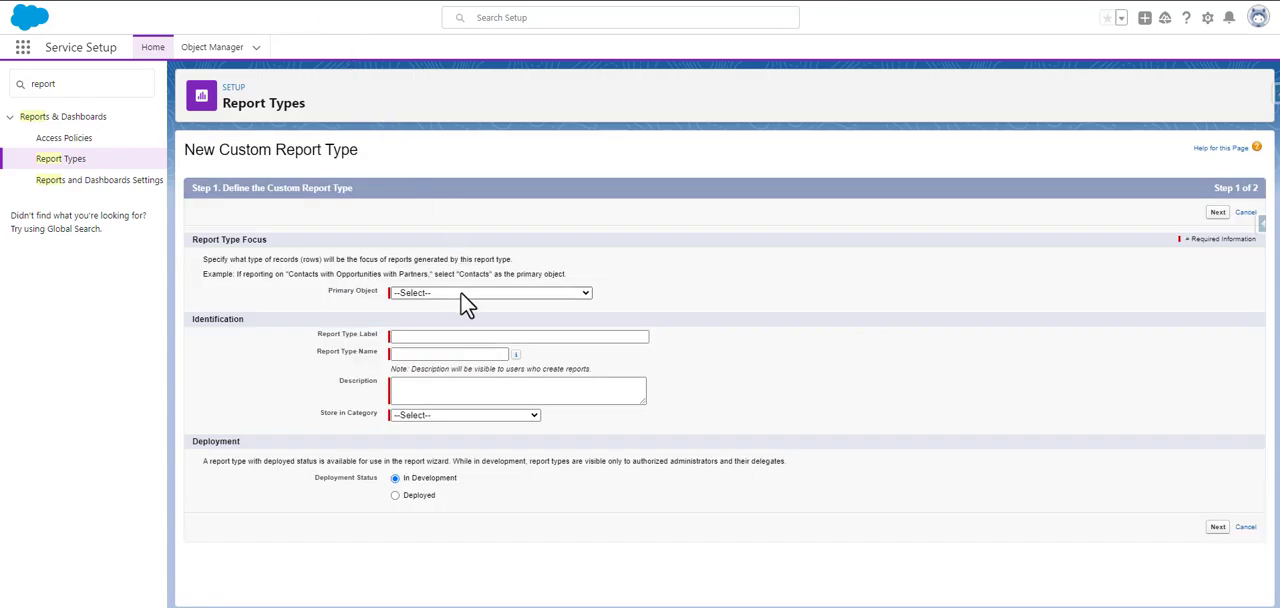
Define report type 'Omni-Channel Reports' on Agent Work, Customer Support Reports category, Deployed
left_click(489, 292)
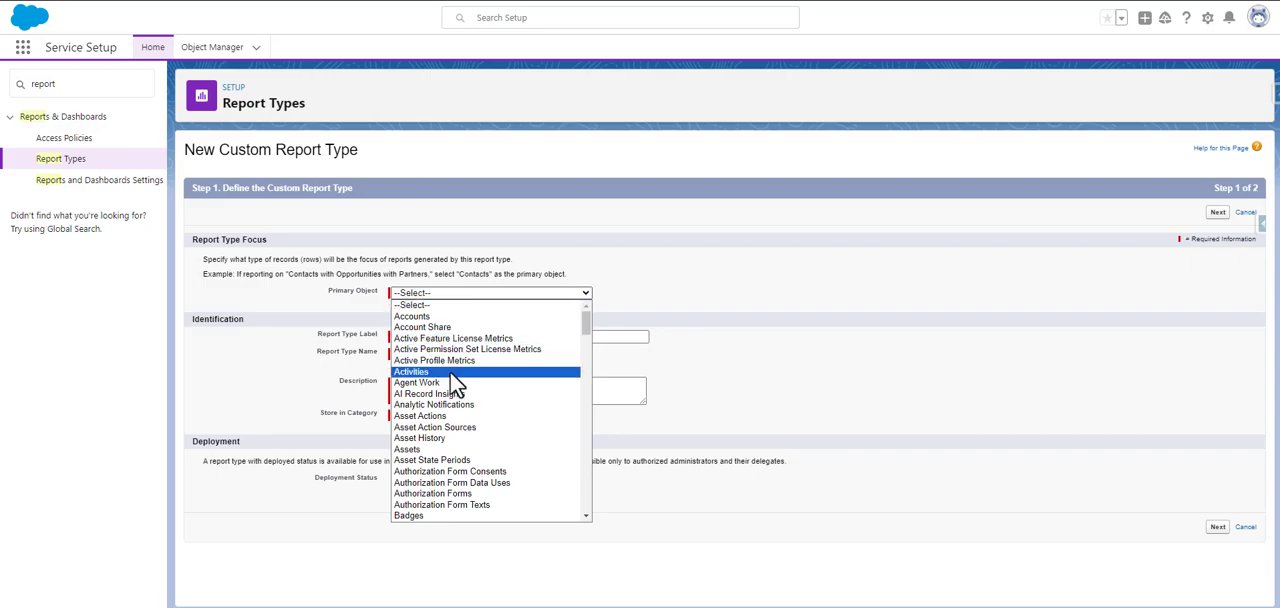
left_click(417, 382)
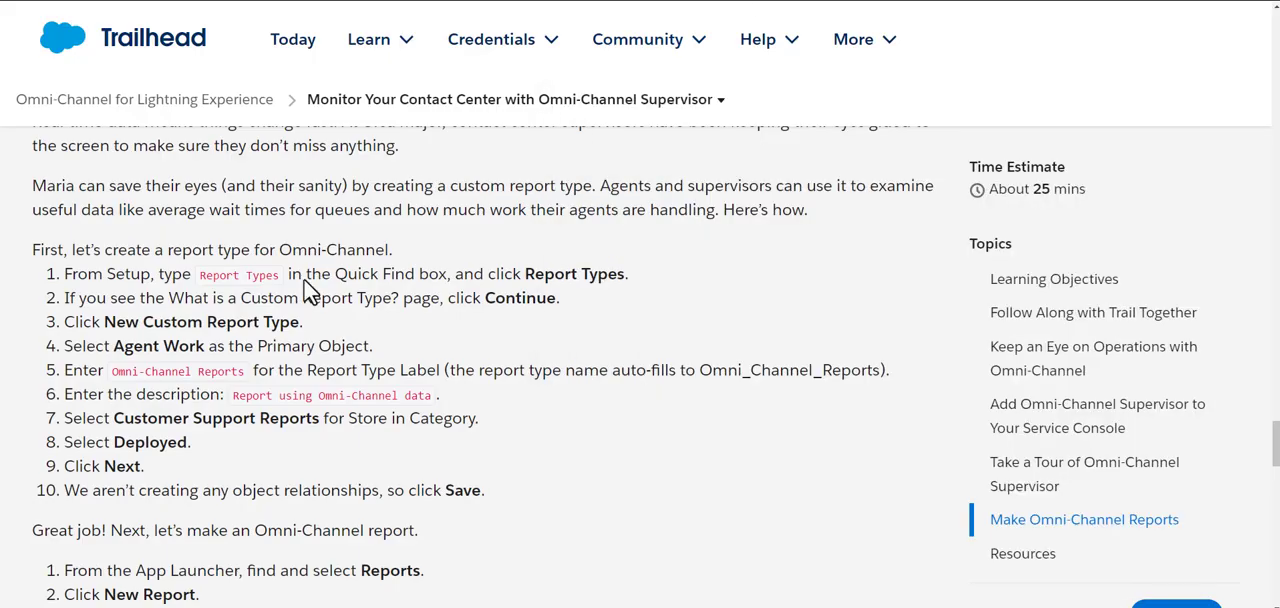
mouse_move(113, 374)
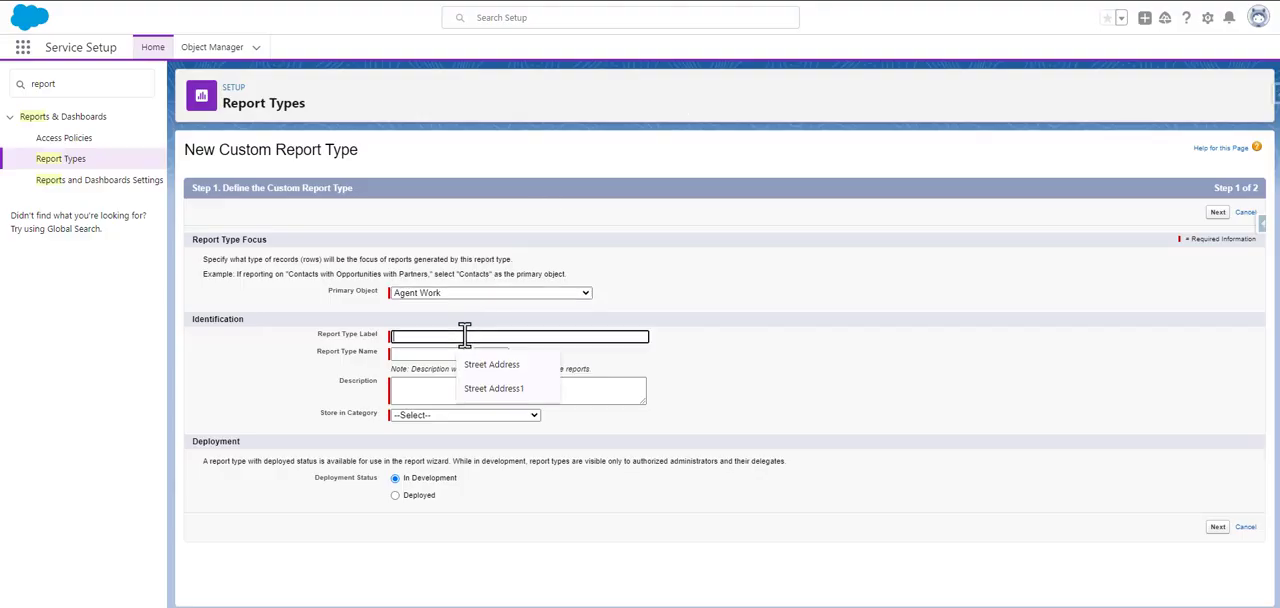
type("Omni-Channel Reports")
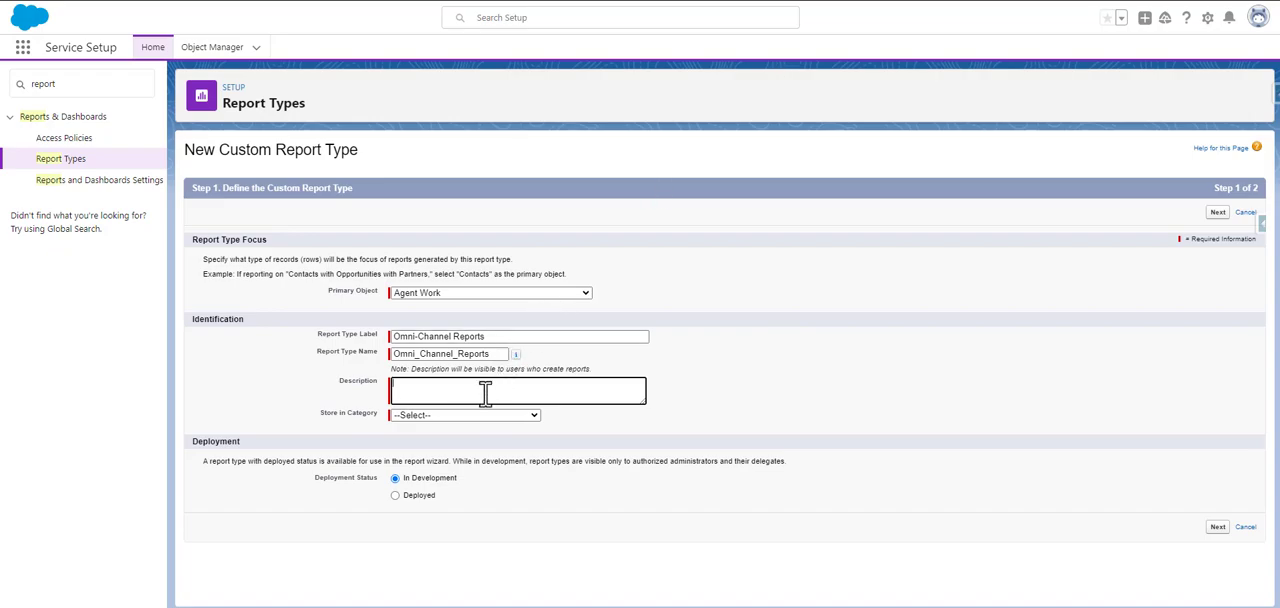
type("Report using Omni-Channel data")
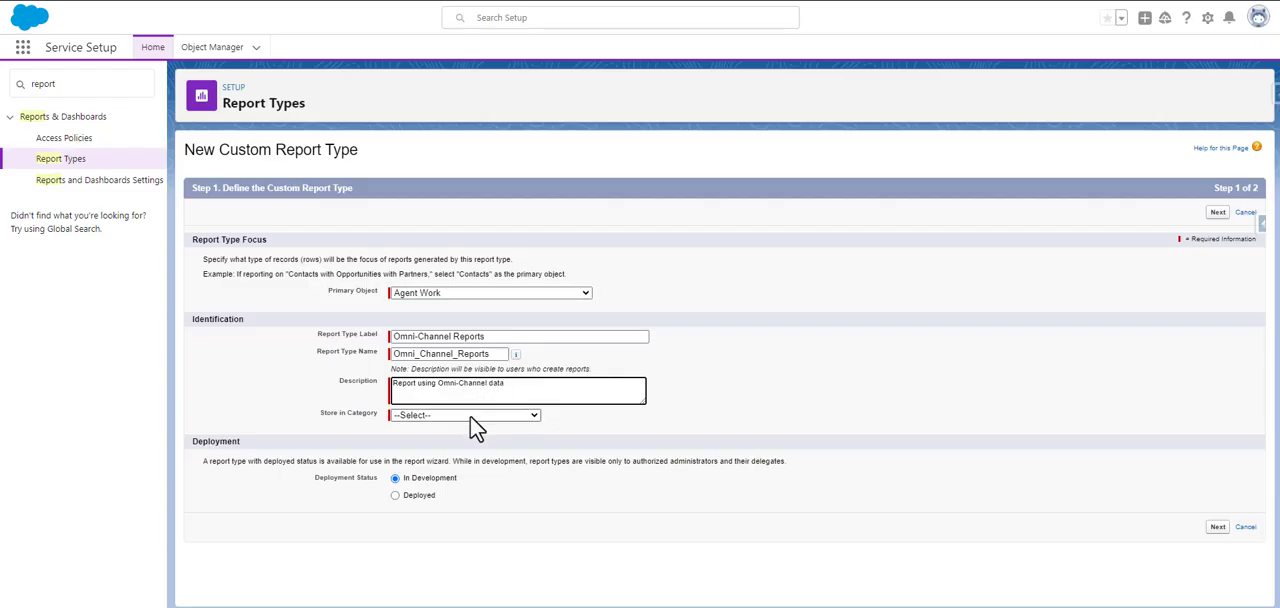
left_click(464, 415)
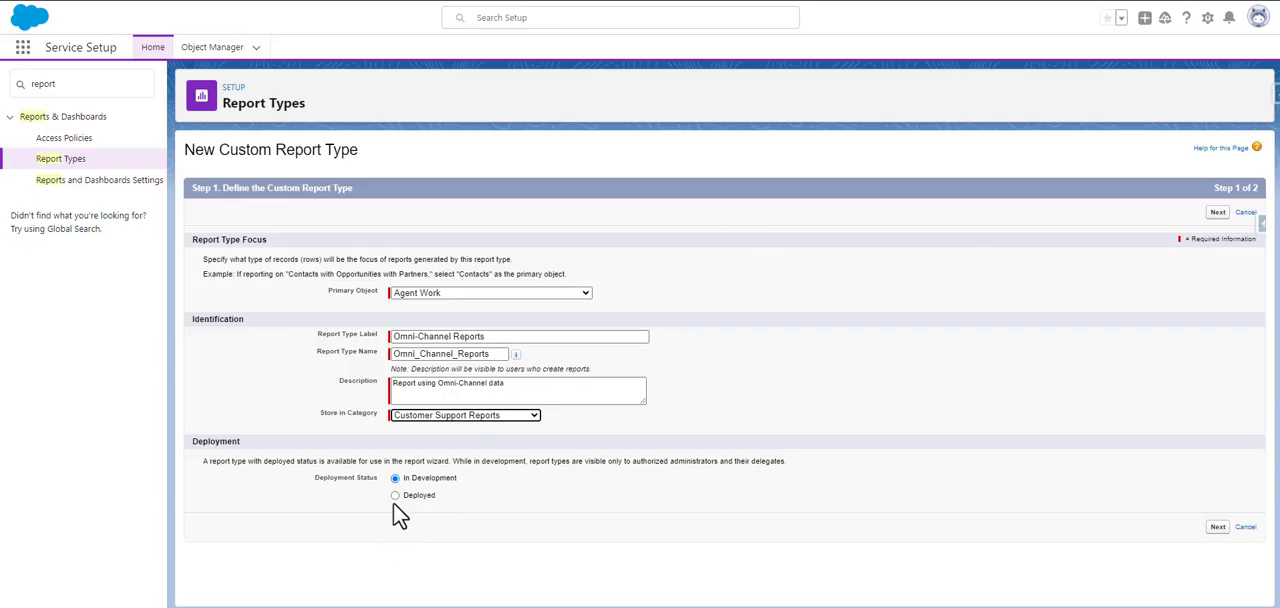
left_click(395, 495)
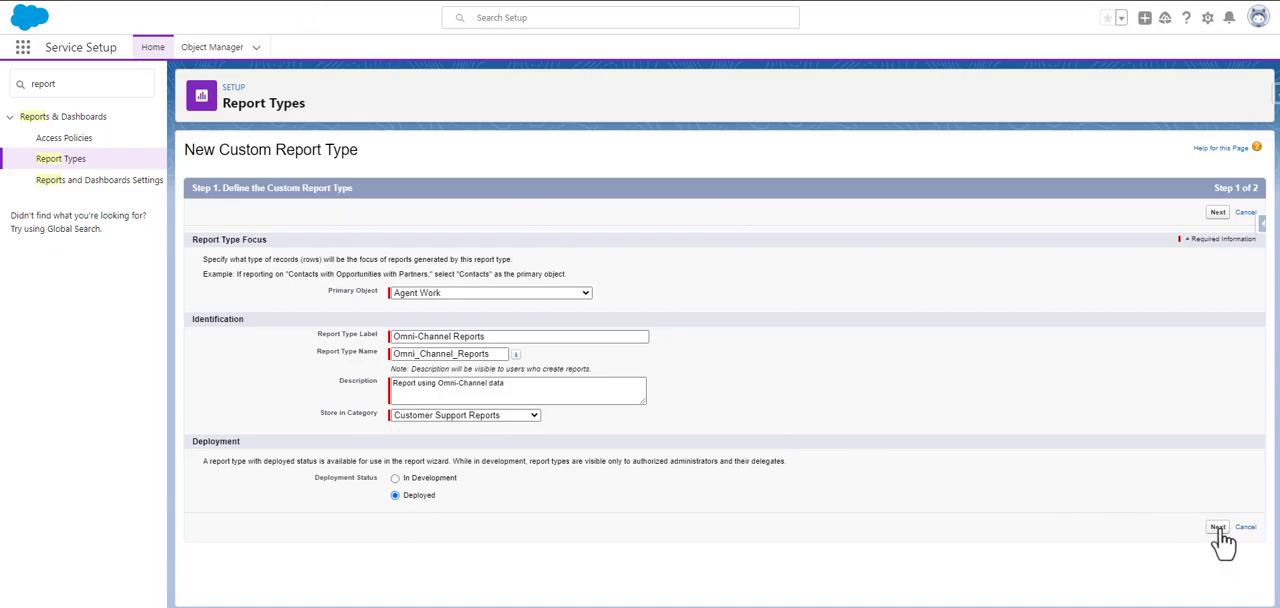
mouse_move(1043, 419)
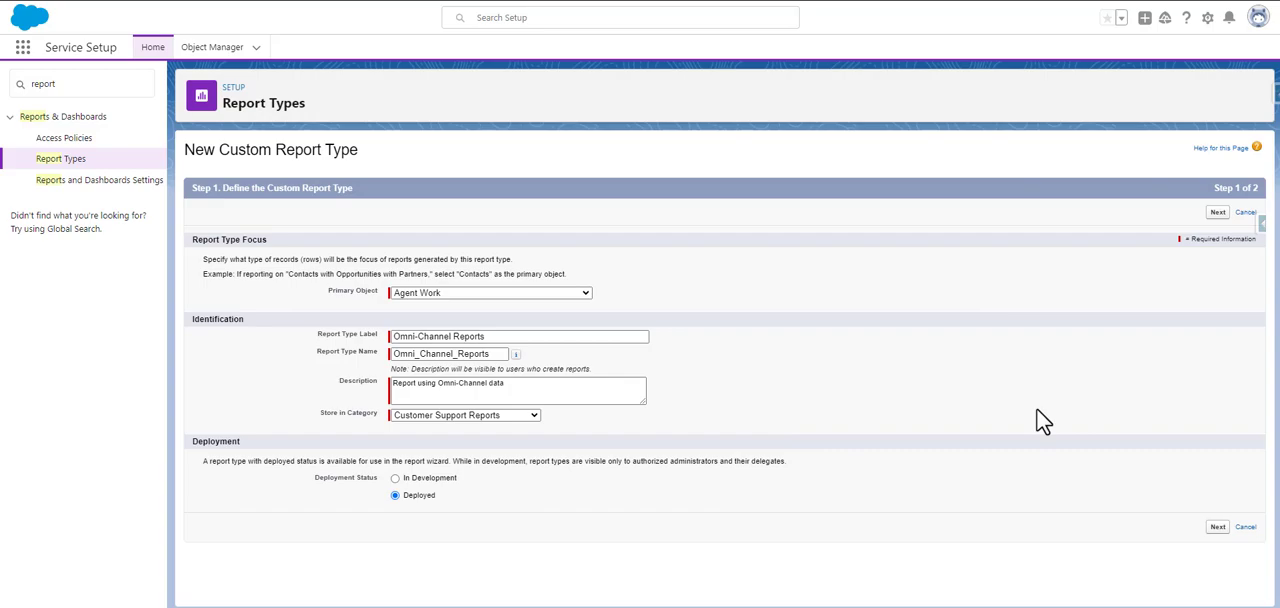
Advance to step 2 and save Omni-Channel Reports without related objects
left_click(1218, 211)
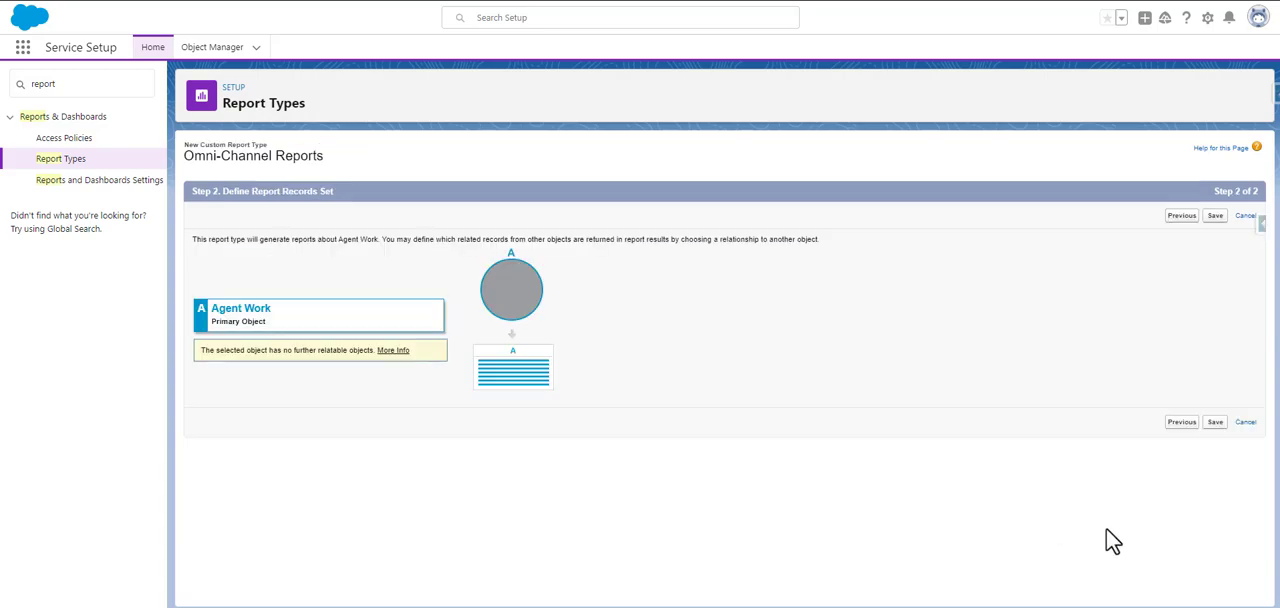
mouse_move(1216, 421)
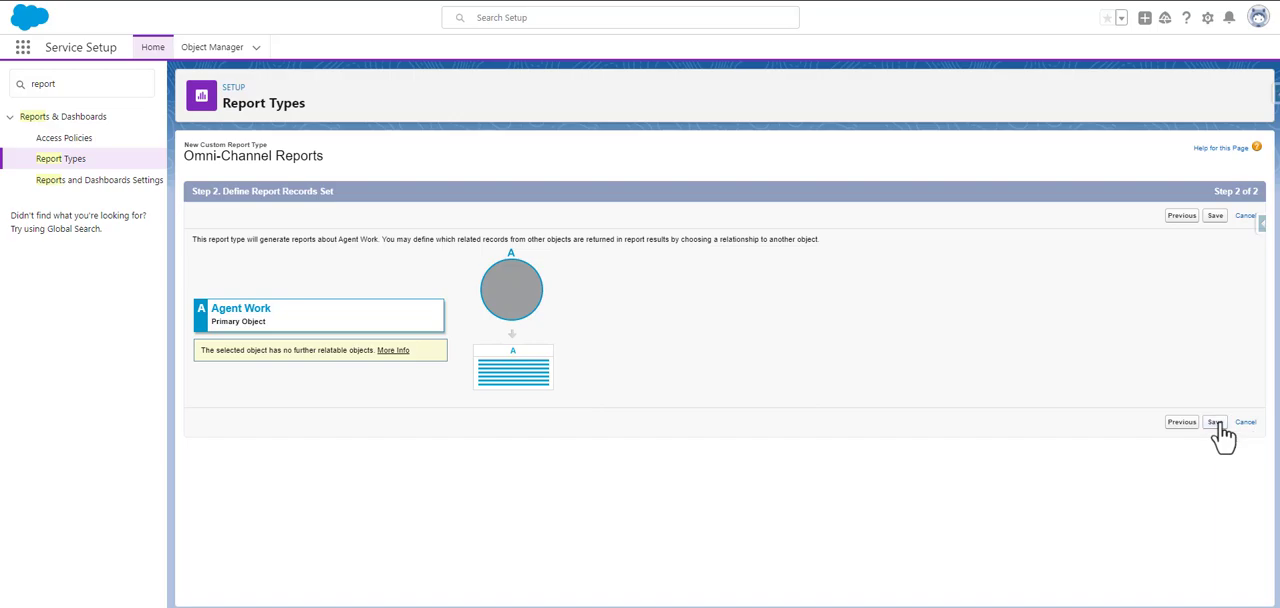
left_click(1214, 421)
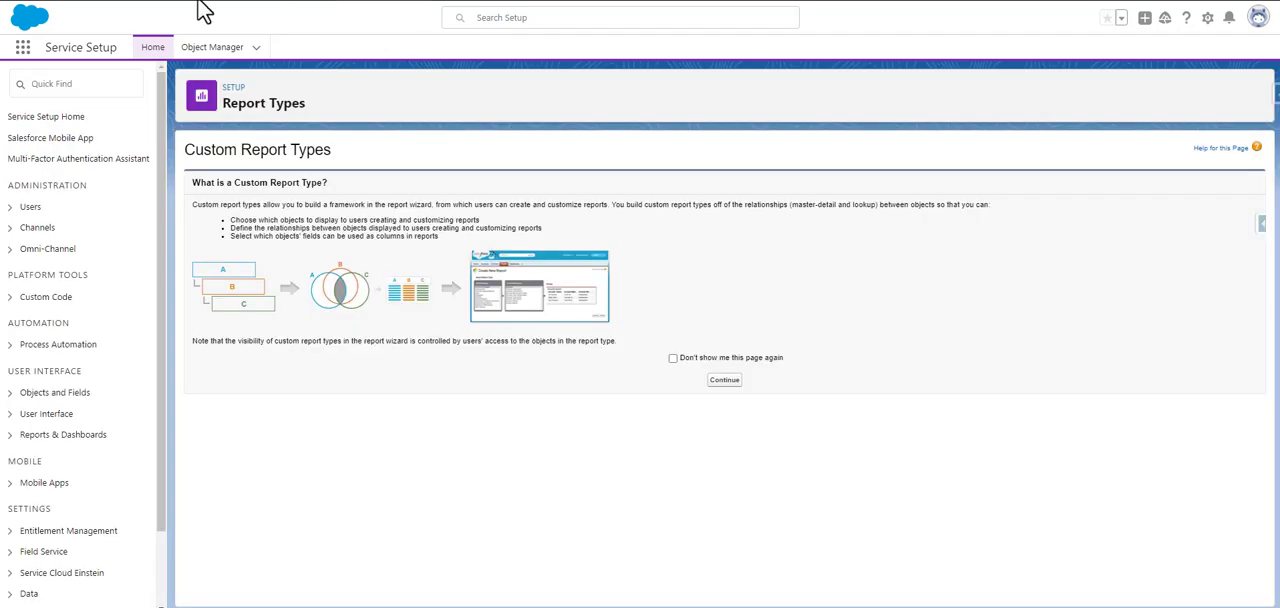
Find Reports through the App Launcher search 'report' and filter to Created by Me
left_click(22, 47)
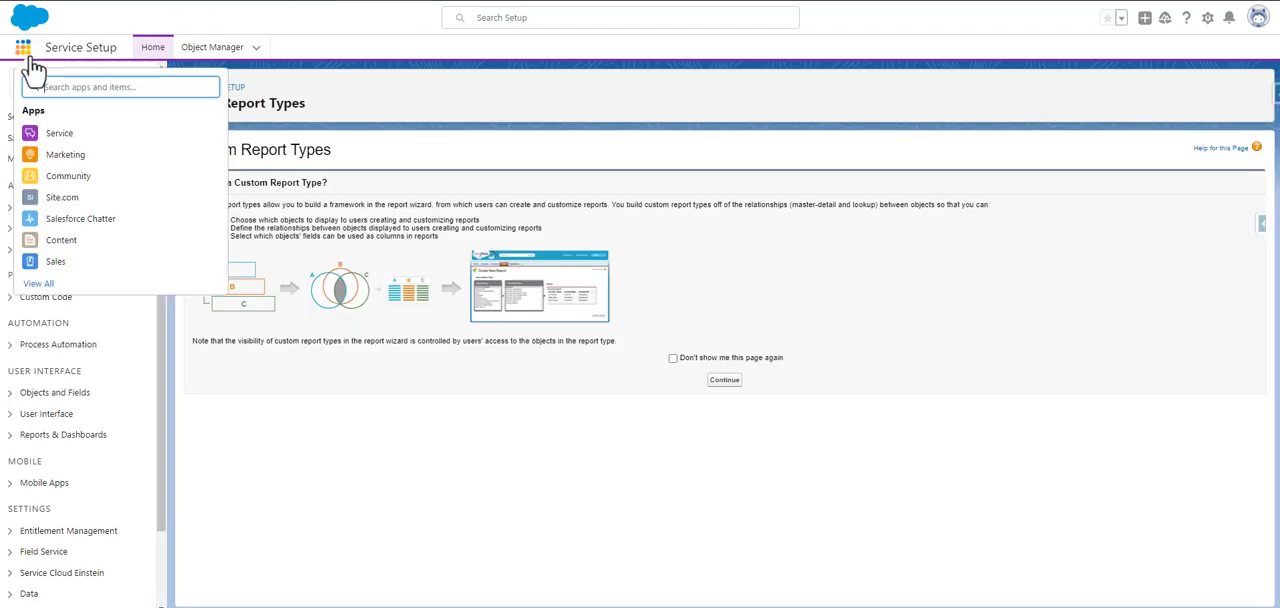
type("report")
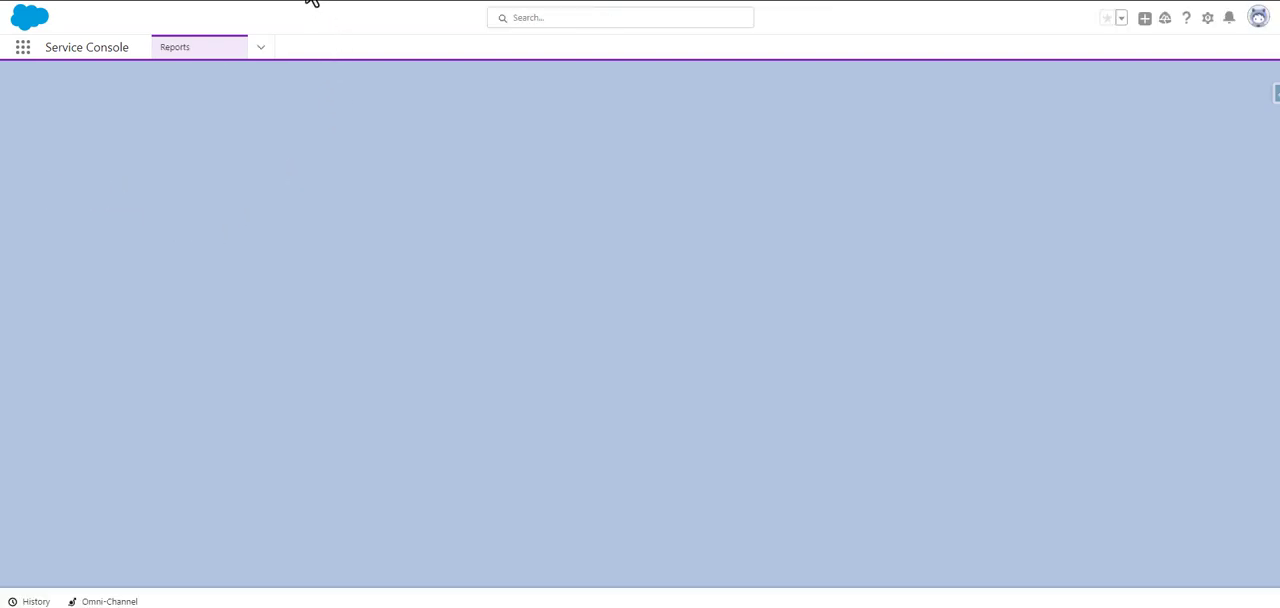
left_click(174, 47)
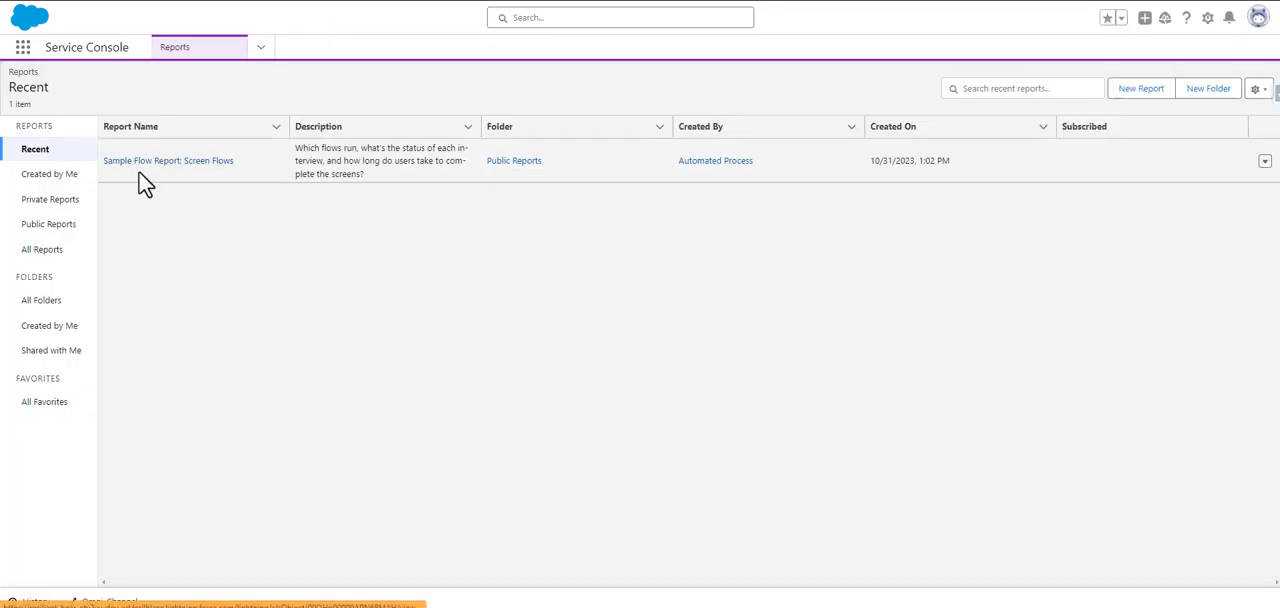
left_click(50, 173)
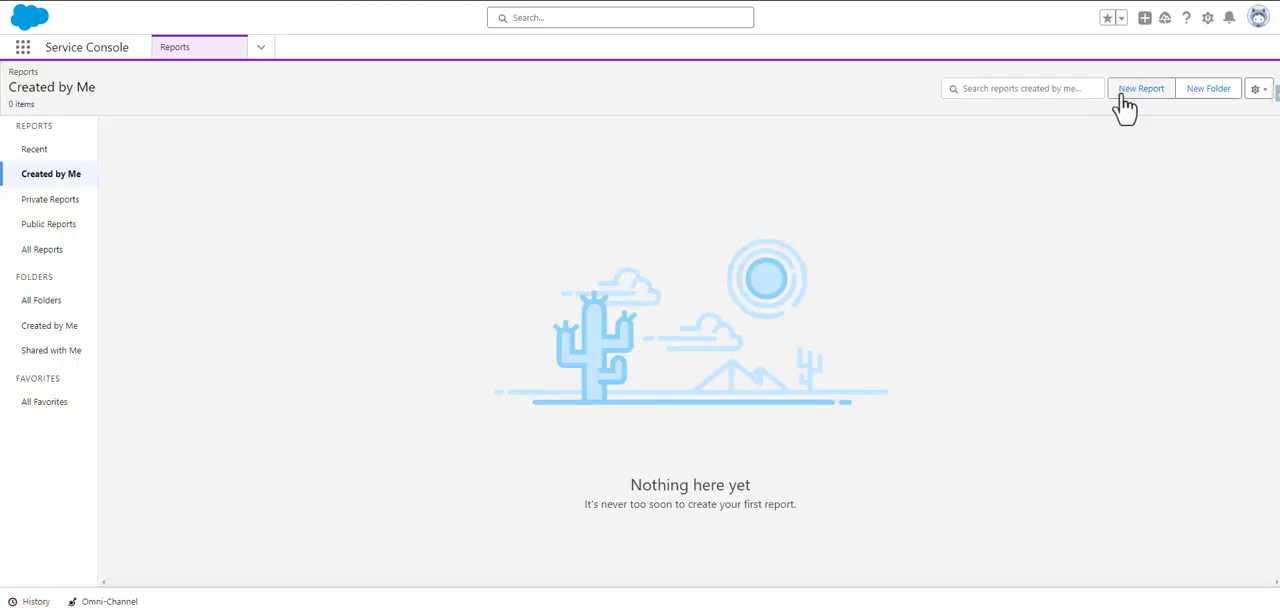
Start a new report and pick Omni-Channel Reports under Customer Support Reports
left_click(1140, 88)
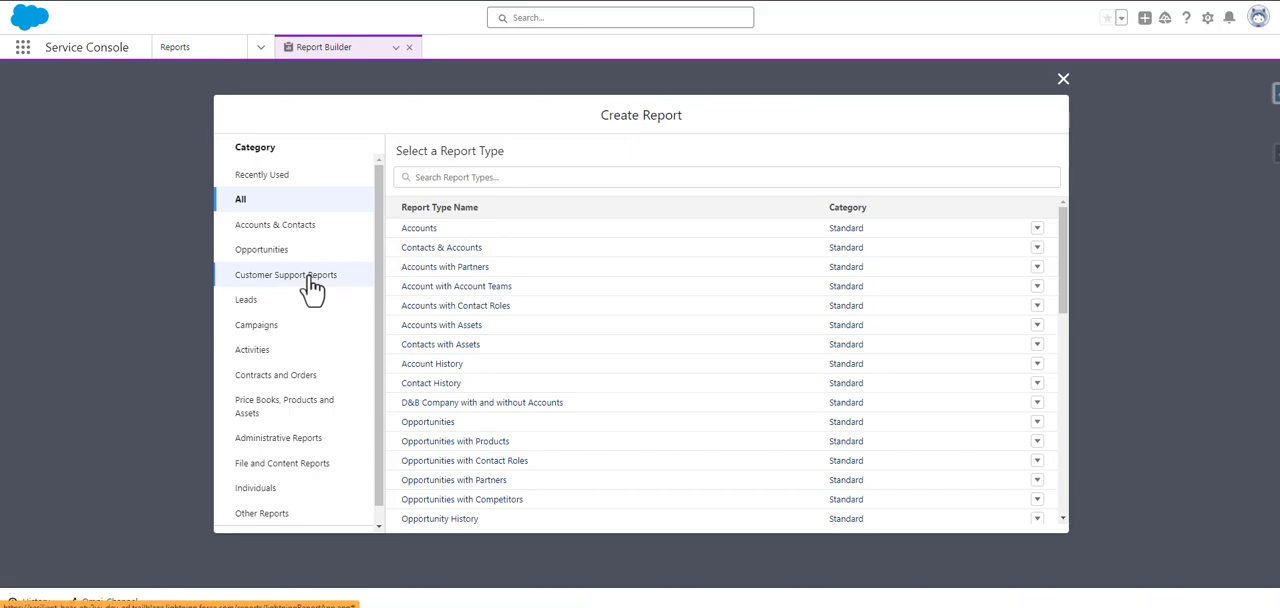
left_click(285, 274)
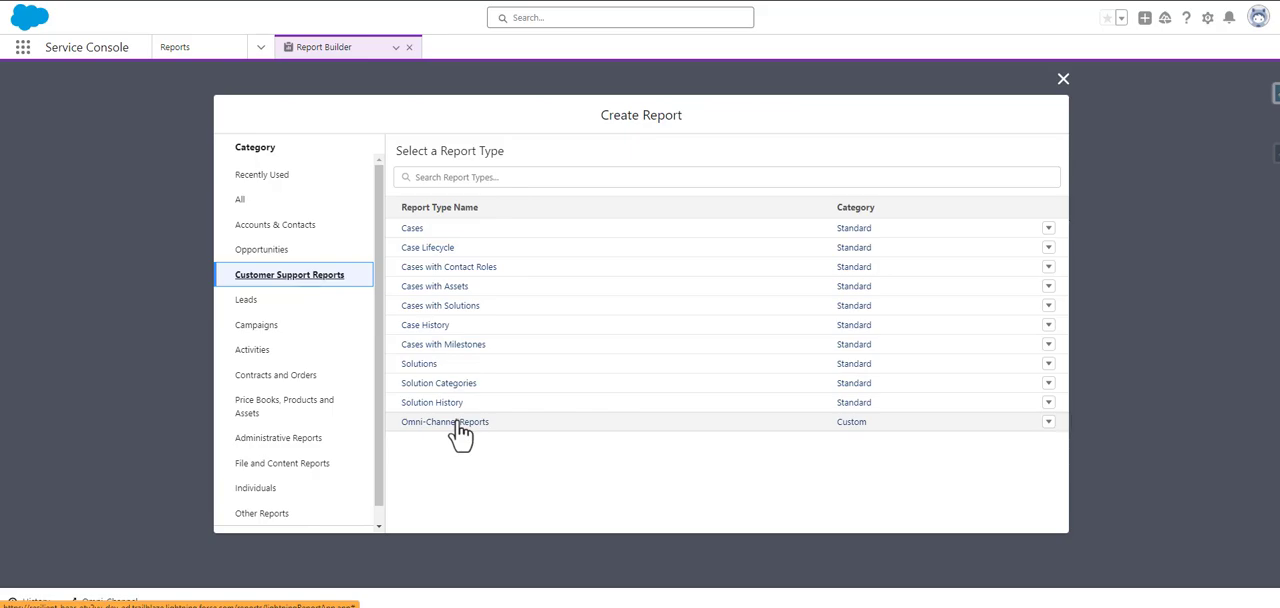
left_click(445, 421)
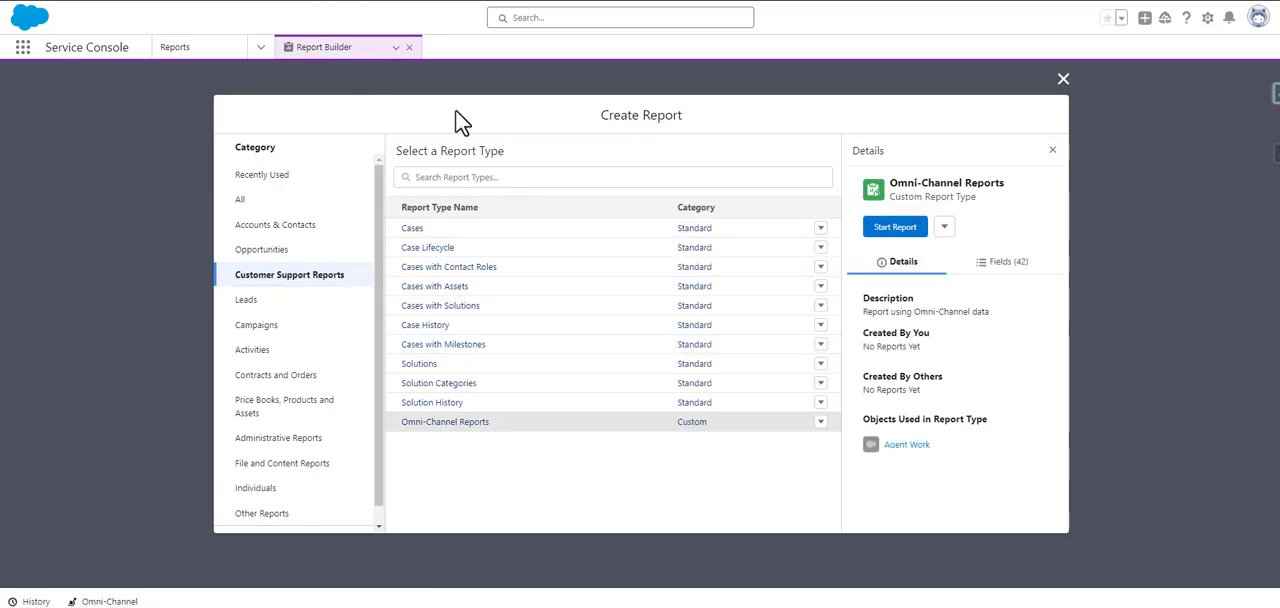
mouse_move(894, 226)
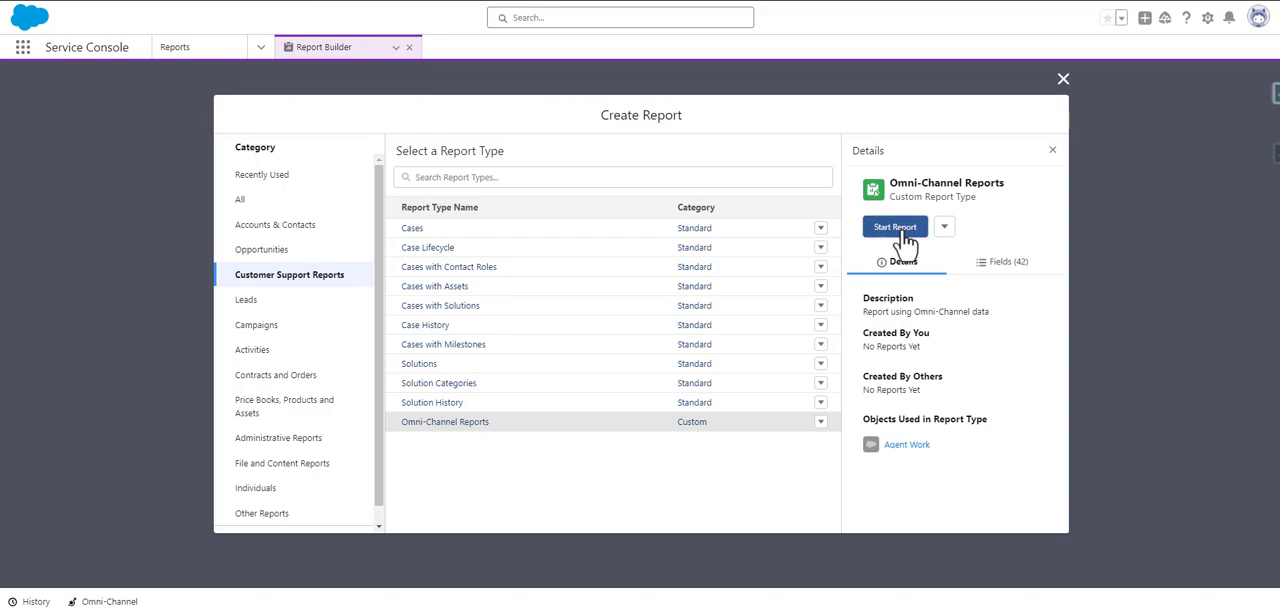
Launch the Report Builder for a new Omni-Channel Reports report
left_click(894, 226)
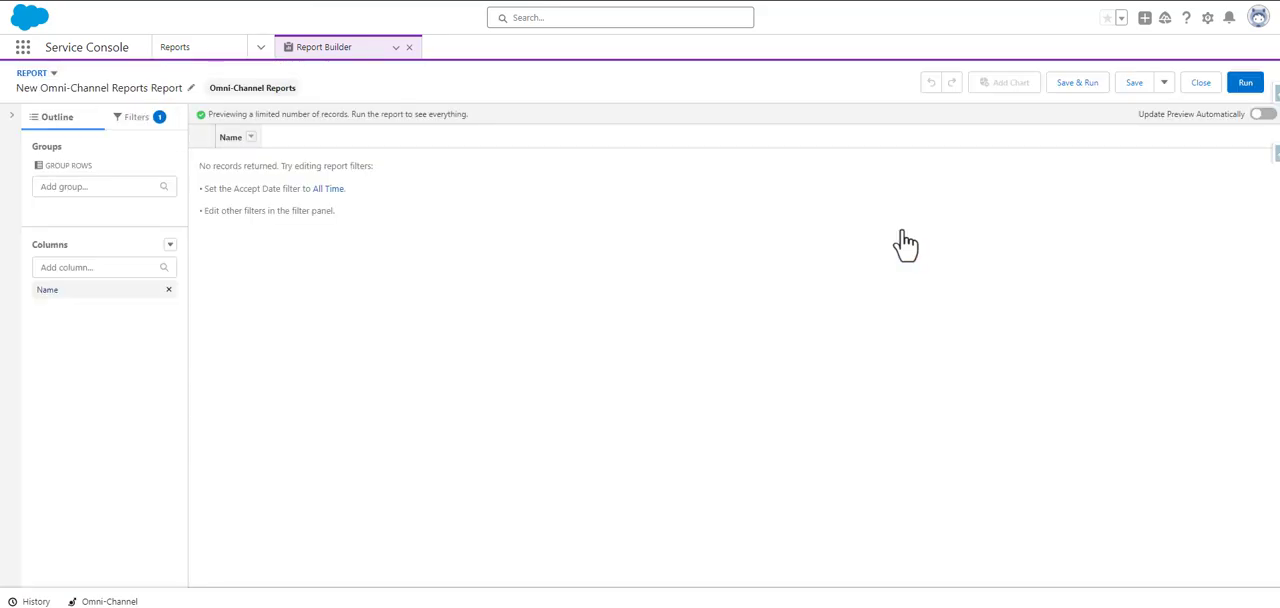
mouse_move(135, 275)
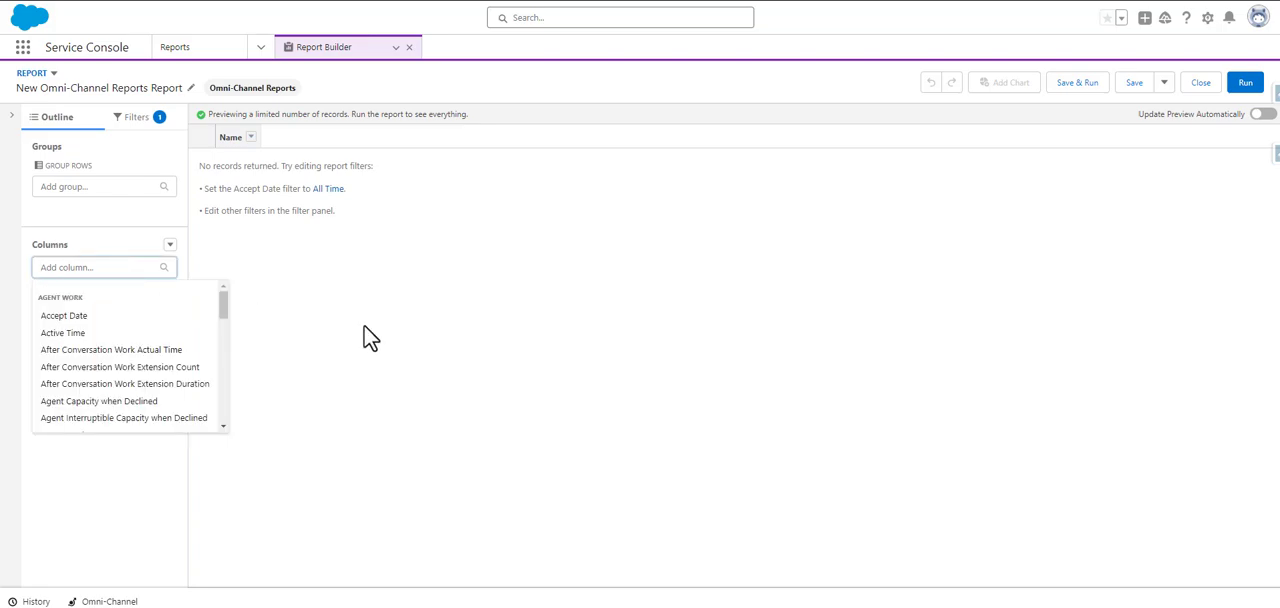
mouse_move(1220, 155)
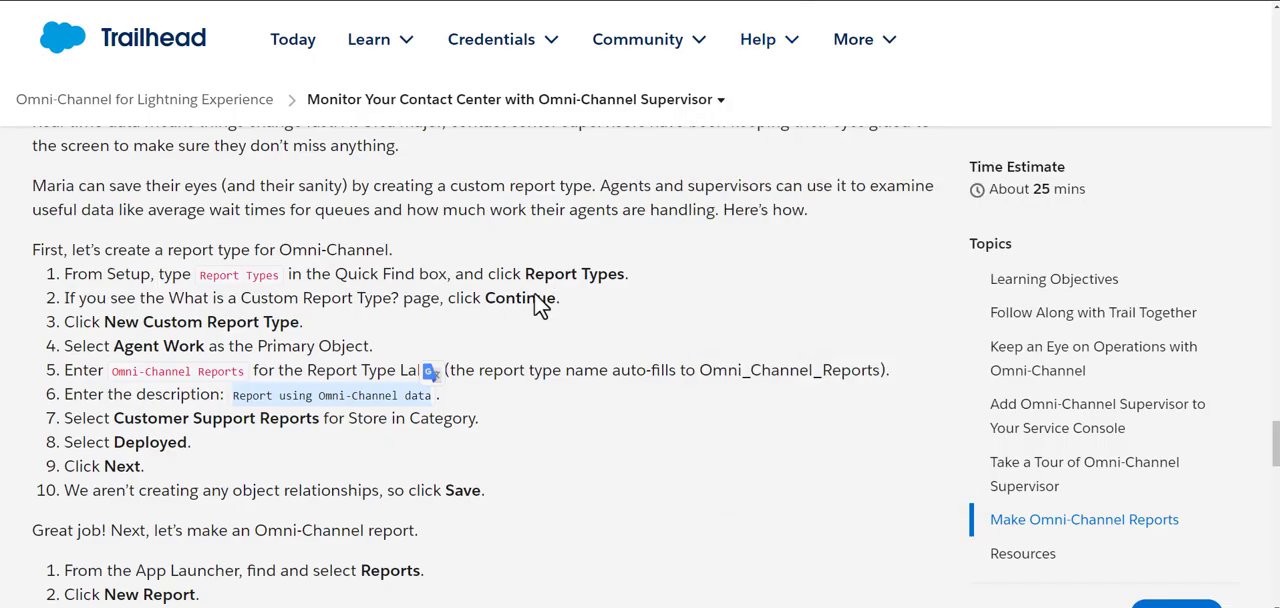
Scroll the Trailhead unit to the steps listing the required report columns
scroll("down", 3)
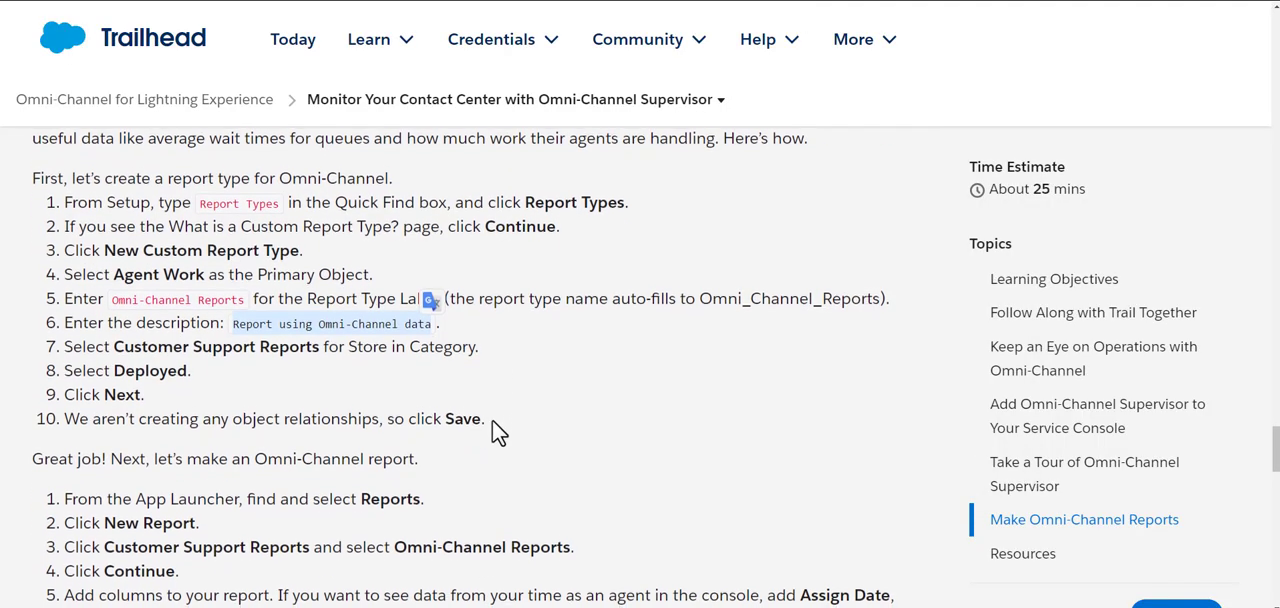
scroll("down", 3)
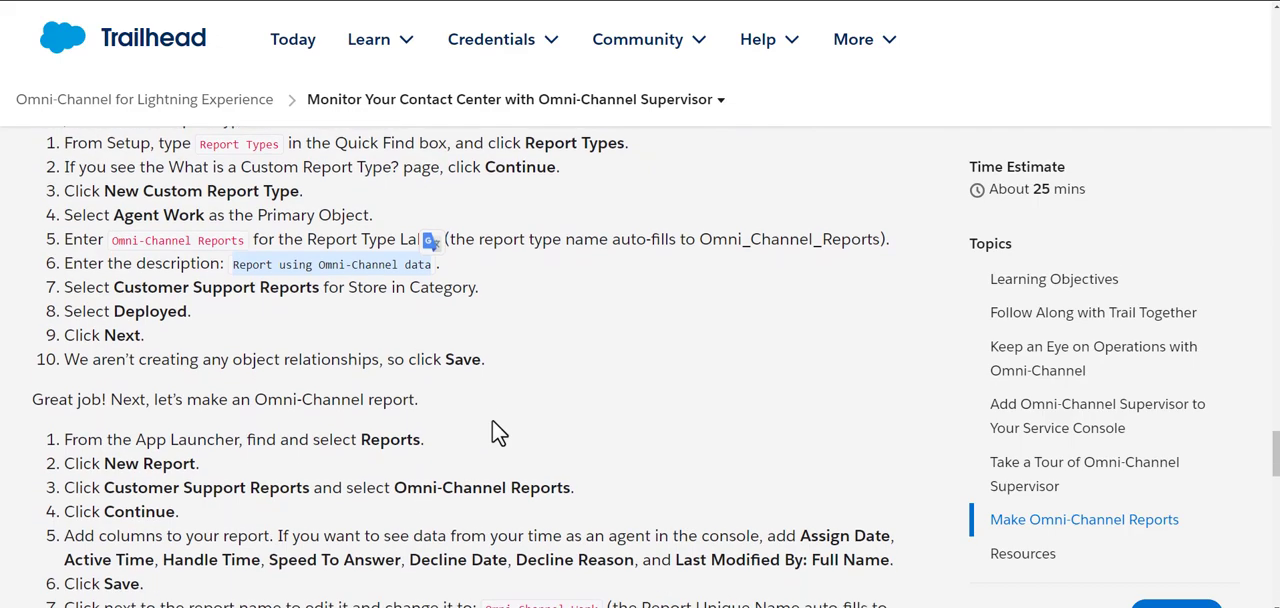
scroll("up", 3)
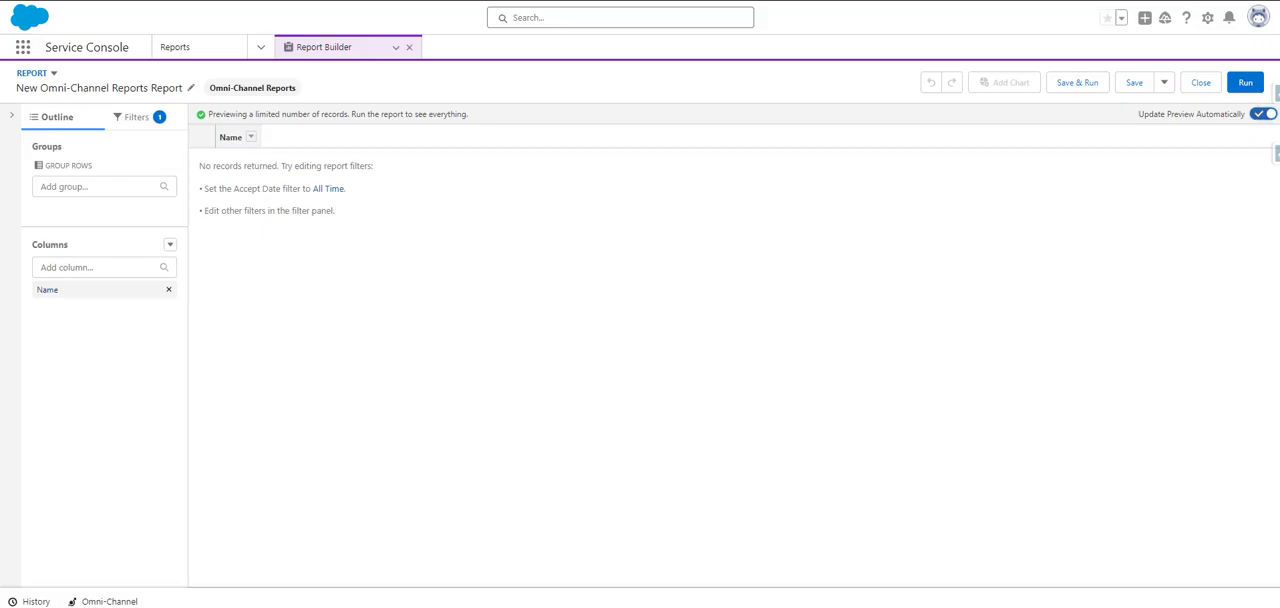
Add the Assign Date, Active Time and Handle Time columns to the report
type("assi")
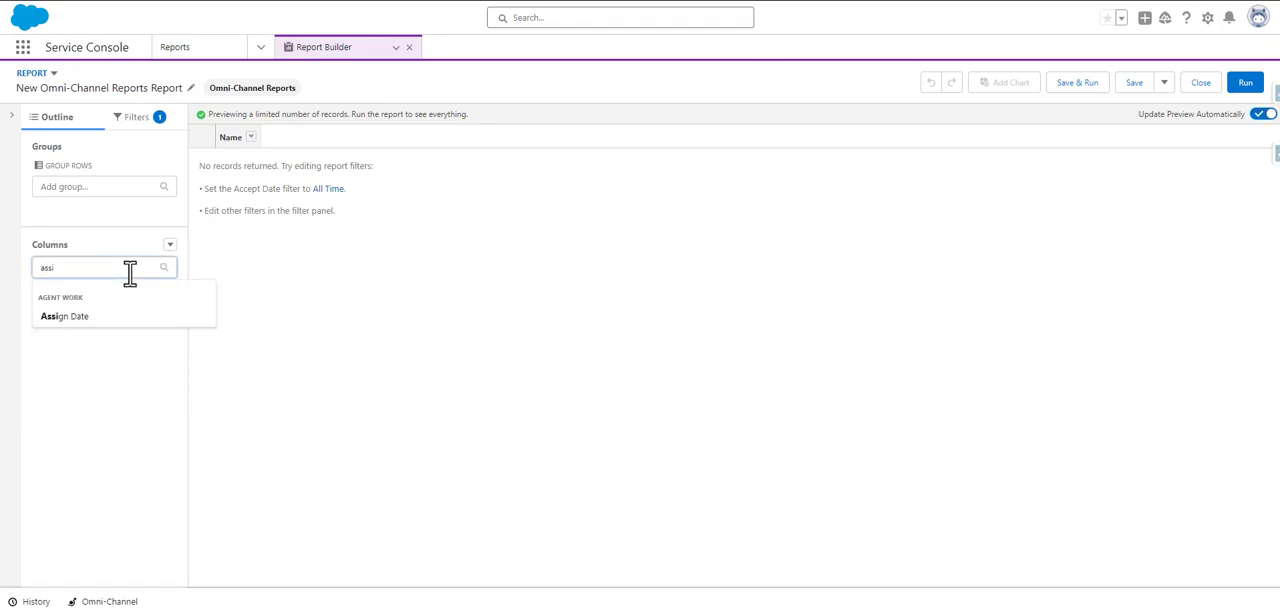
left_click(64, 316)
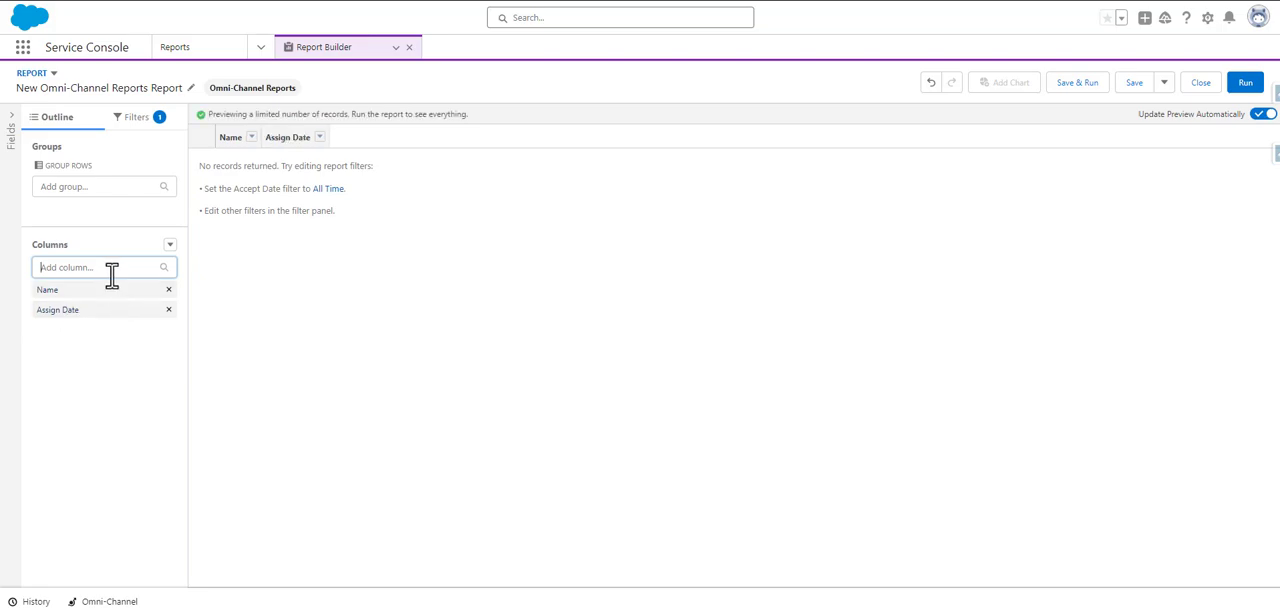
type("acti")
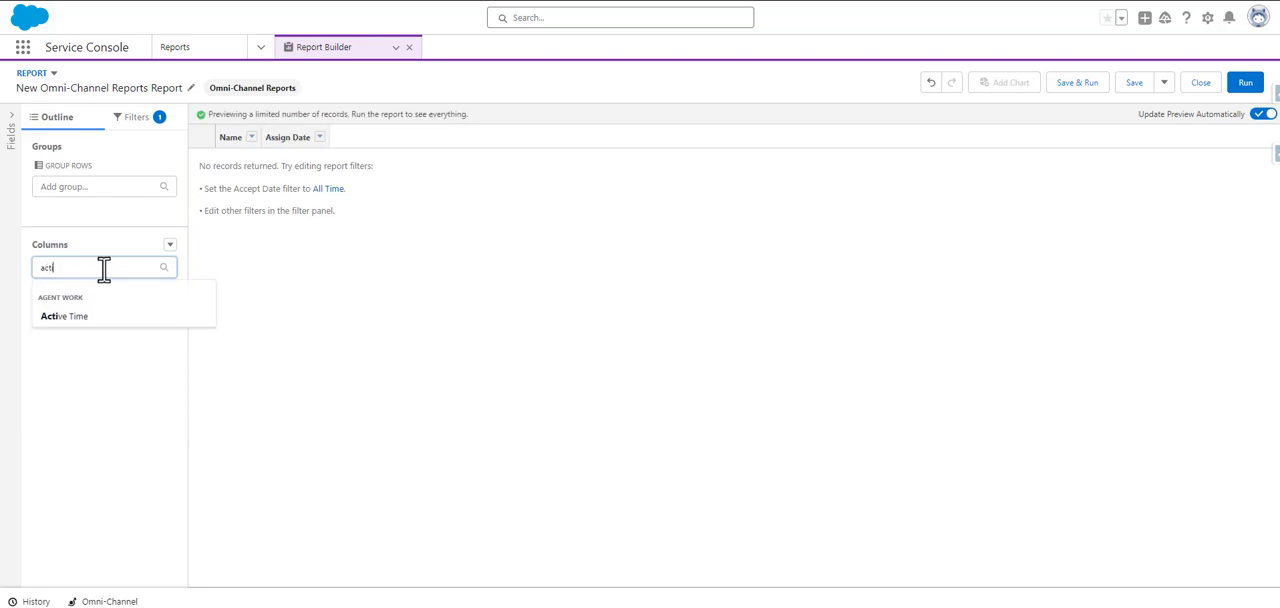
left_click(64, 316)
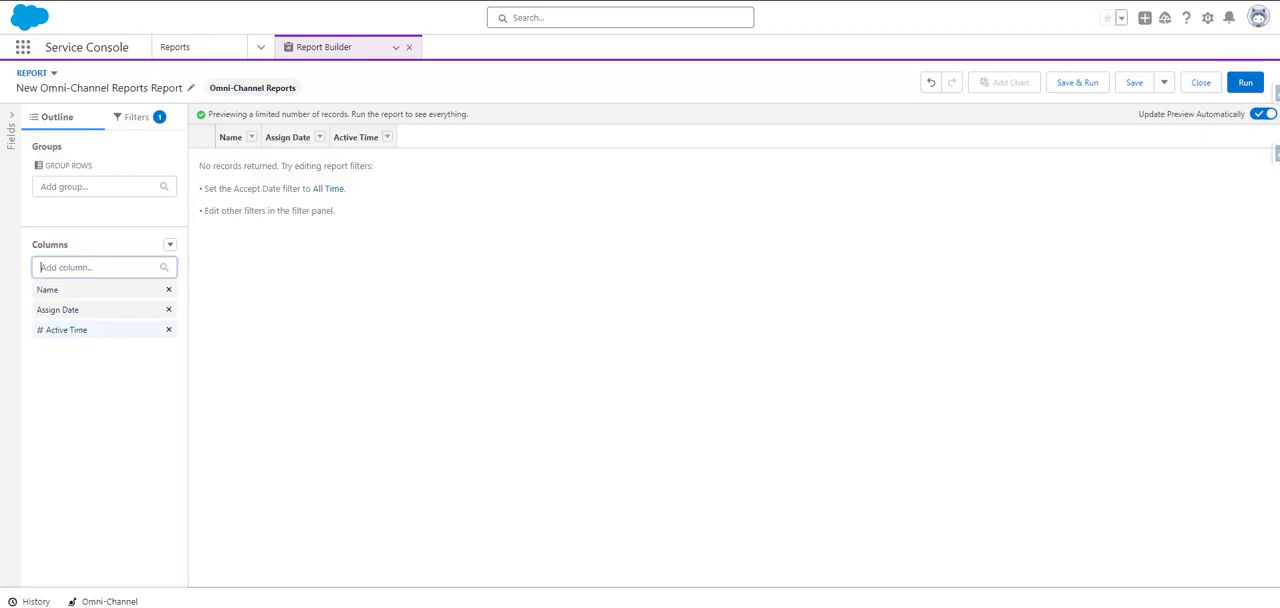
type("an")
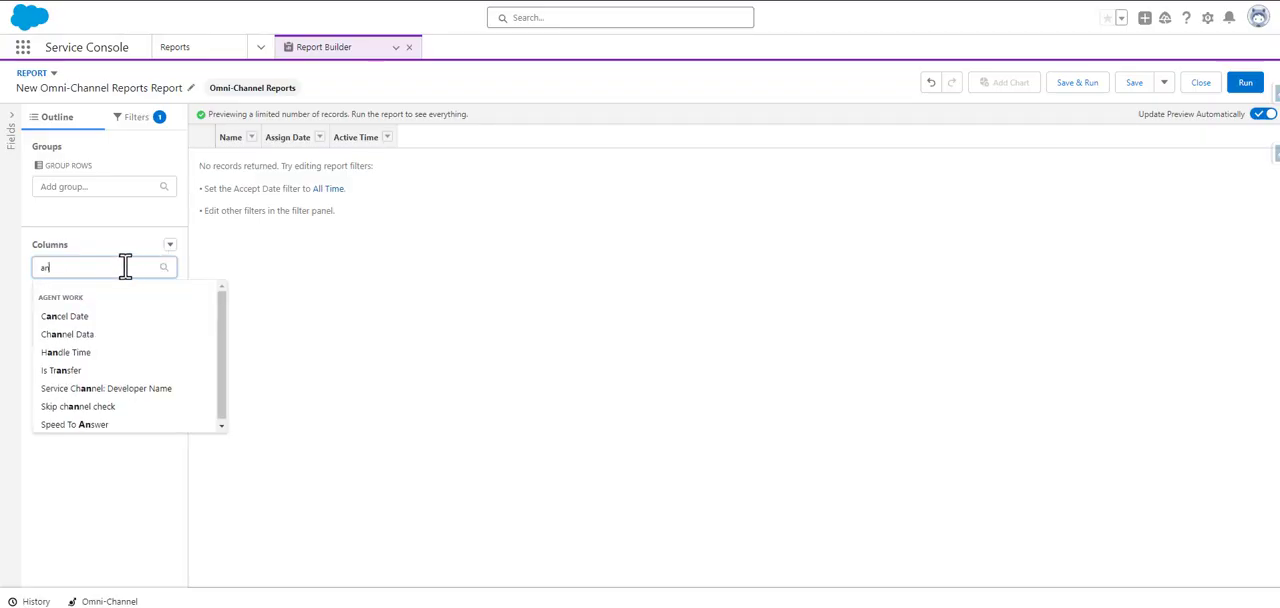
type("handle")
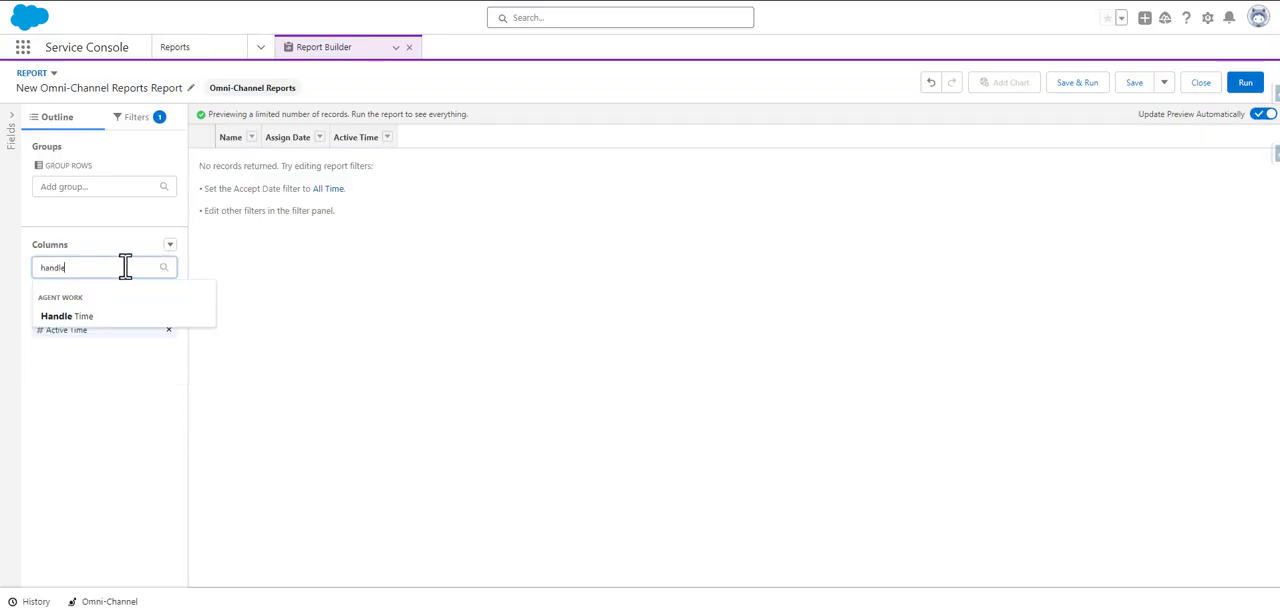
left_click(67, 316)
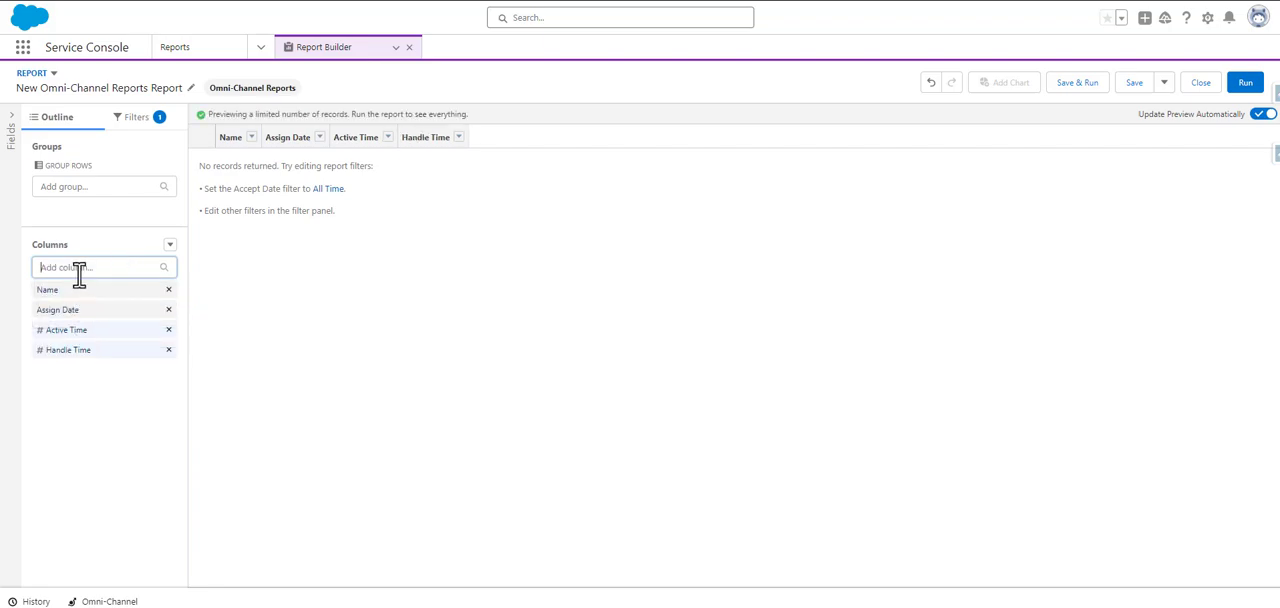
Add Speed To Answer, Decline Date and Last Modified By: Full Name columns, then save
type("speed")
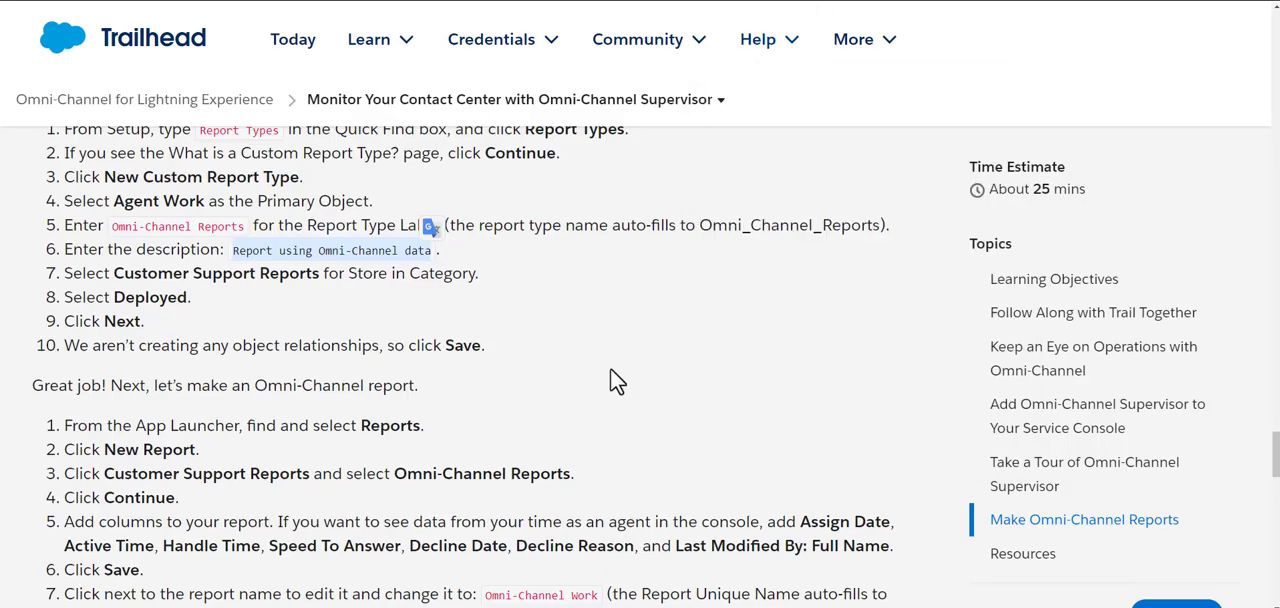
mouse_move(703, 383)
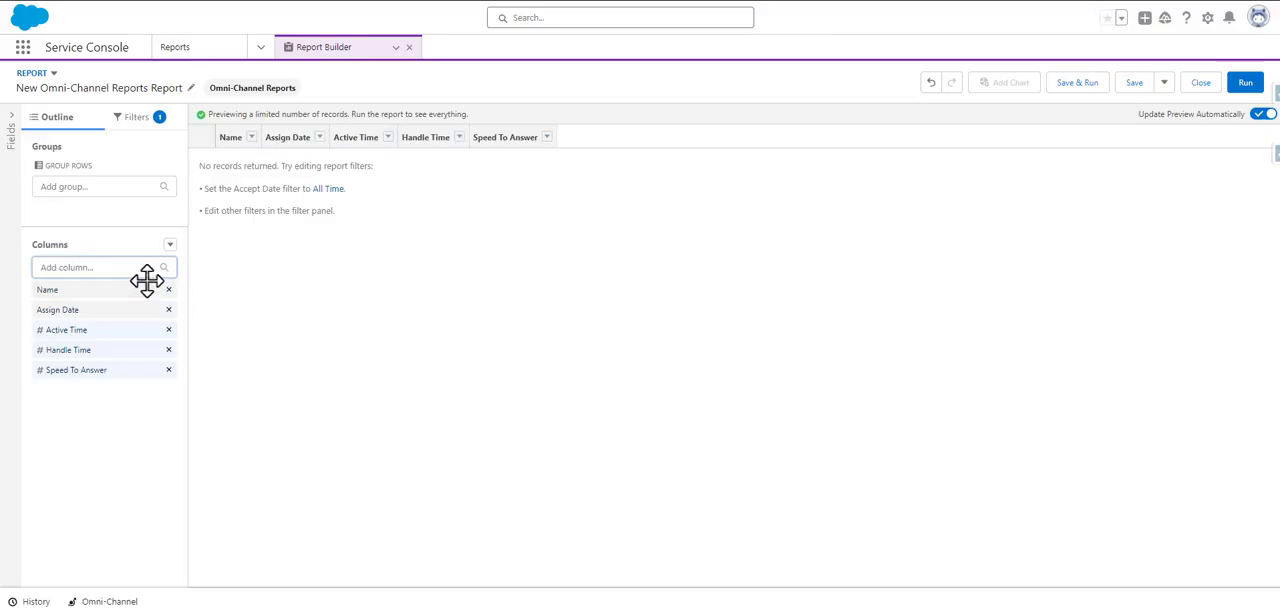
type("decl")
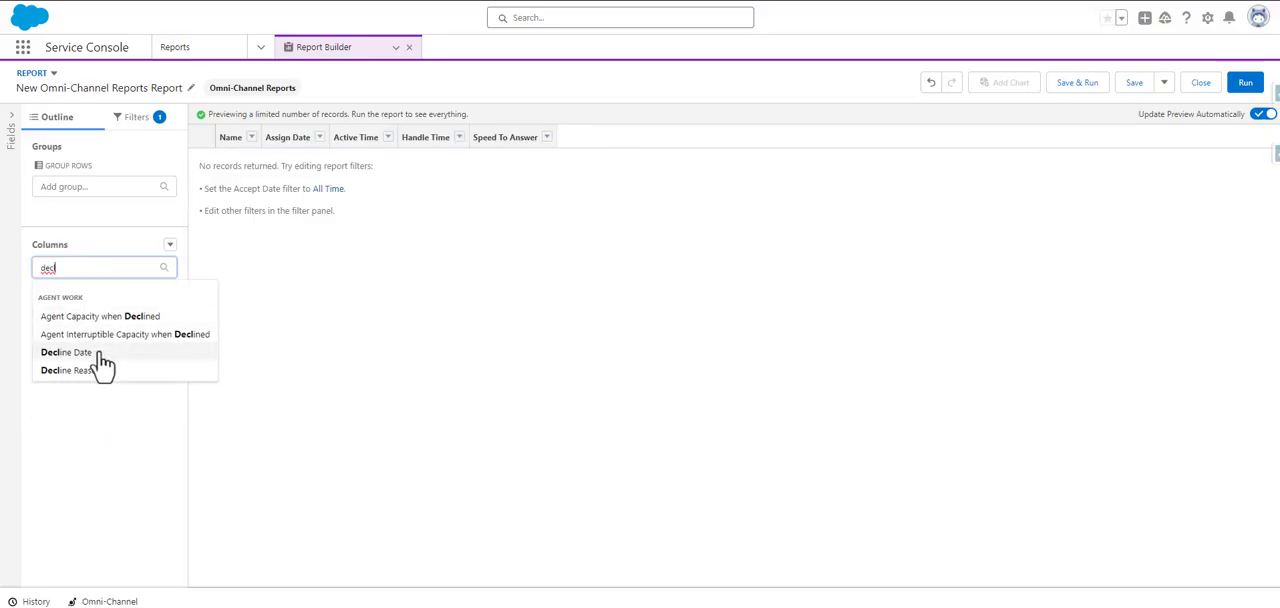
left_click(65, 352)
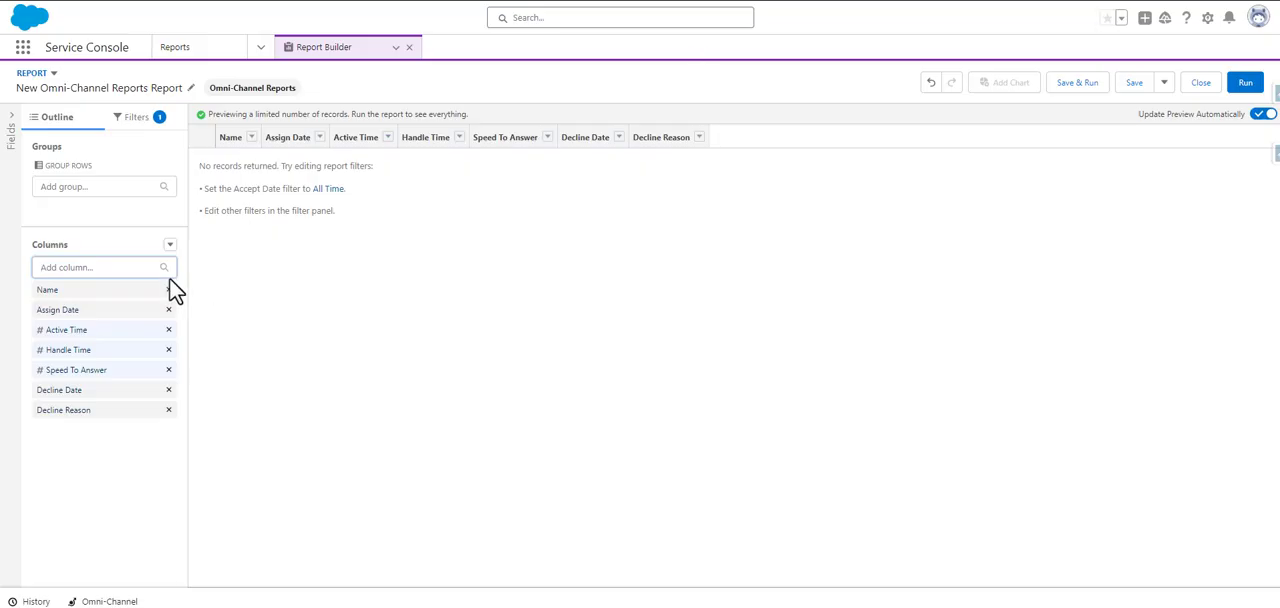
type("last")
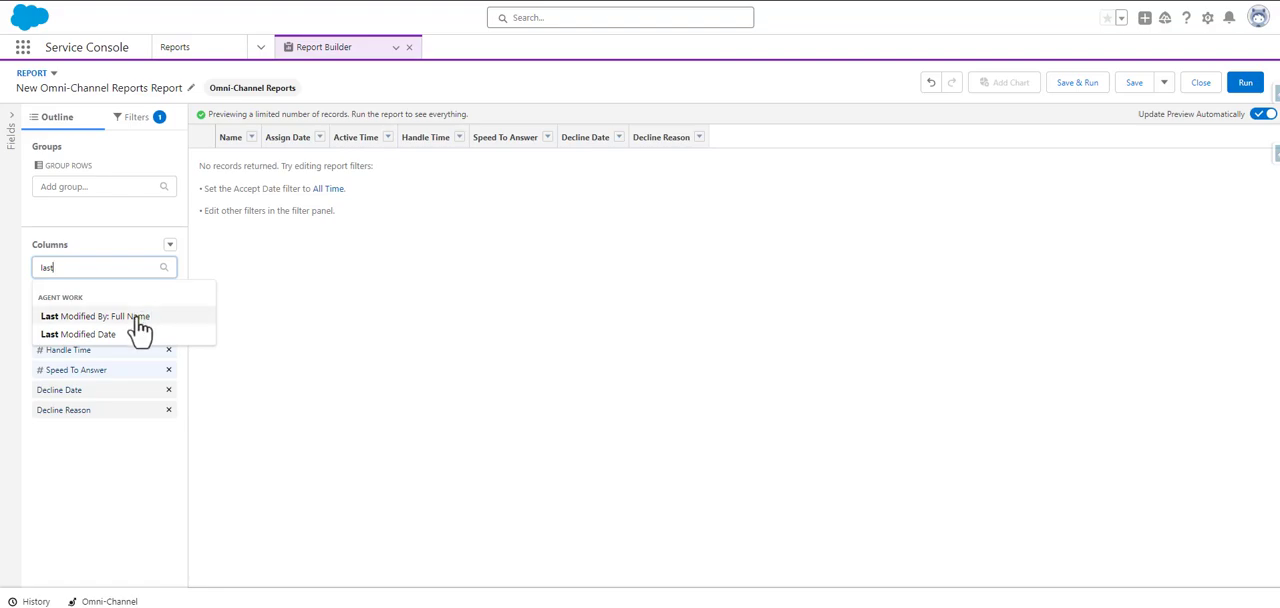
left_click(95, 316)
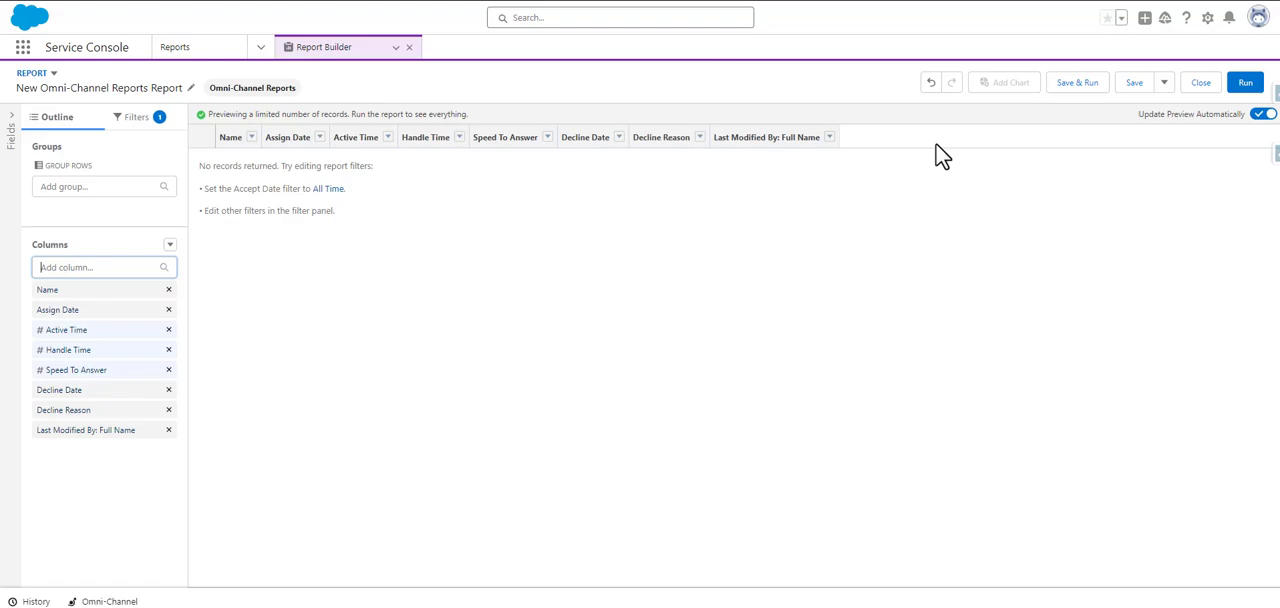
left_click(1134, 82)
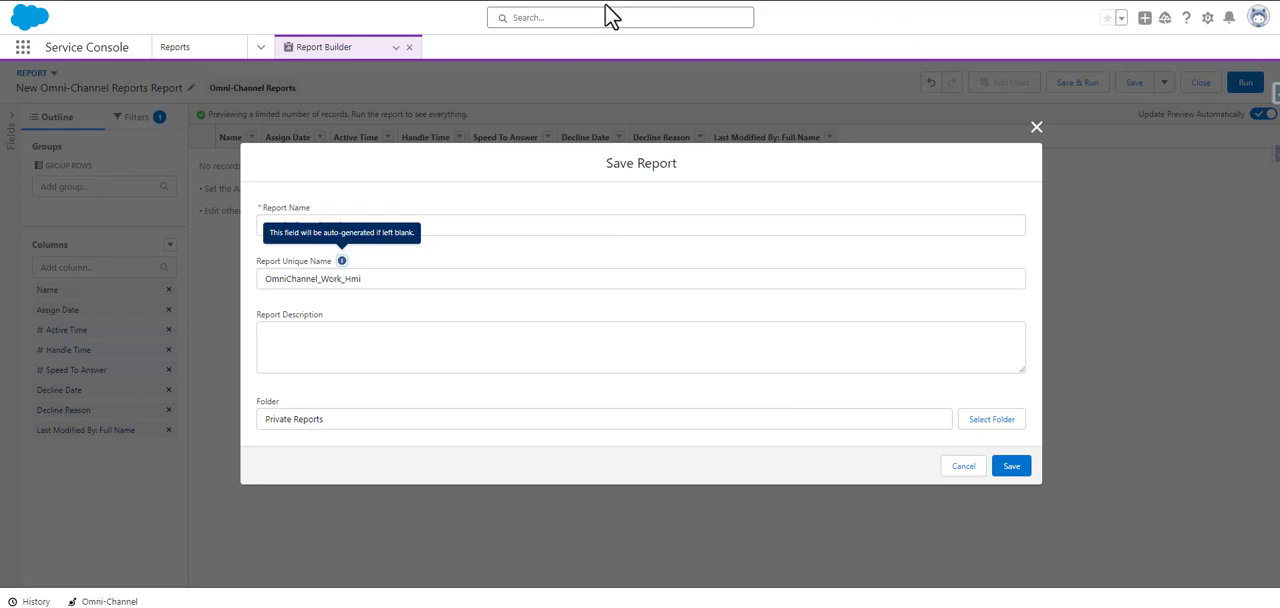
Name the report 'Omni-Channel Work' in the Save Report dialog and save it
type("Omni-Channel Work")
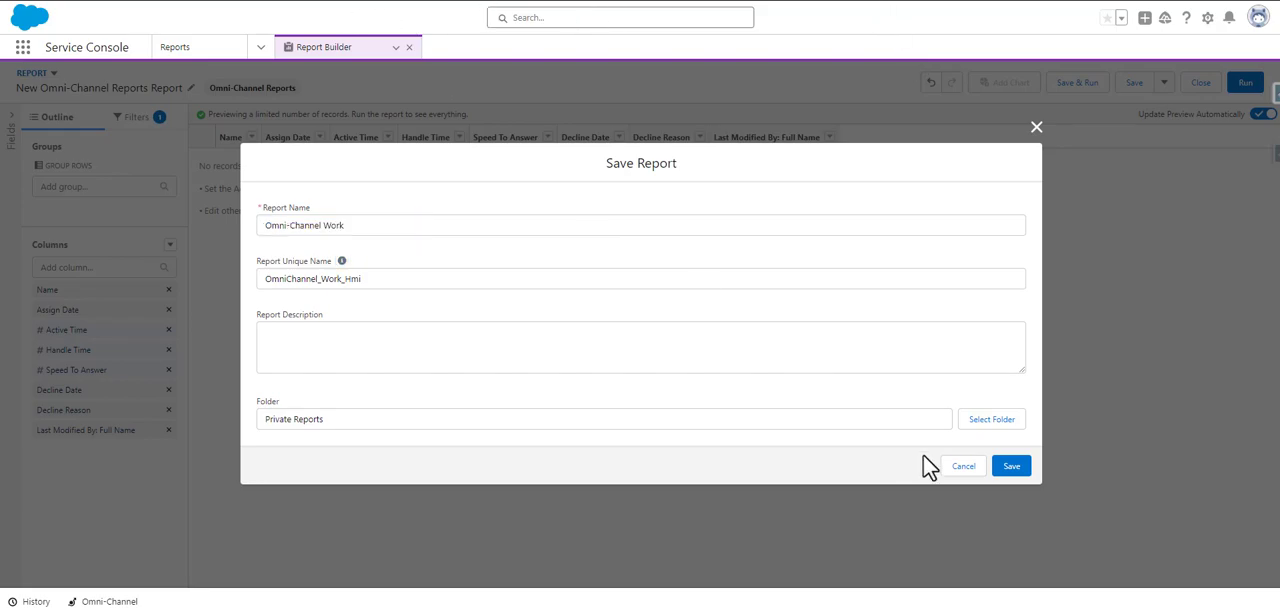
left_click(1010, 466)
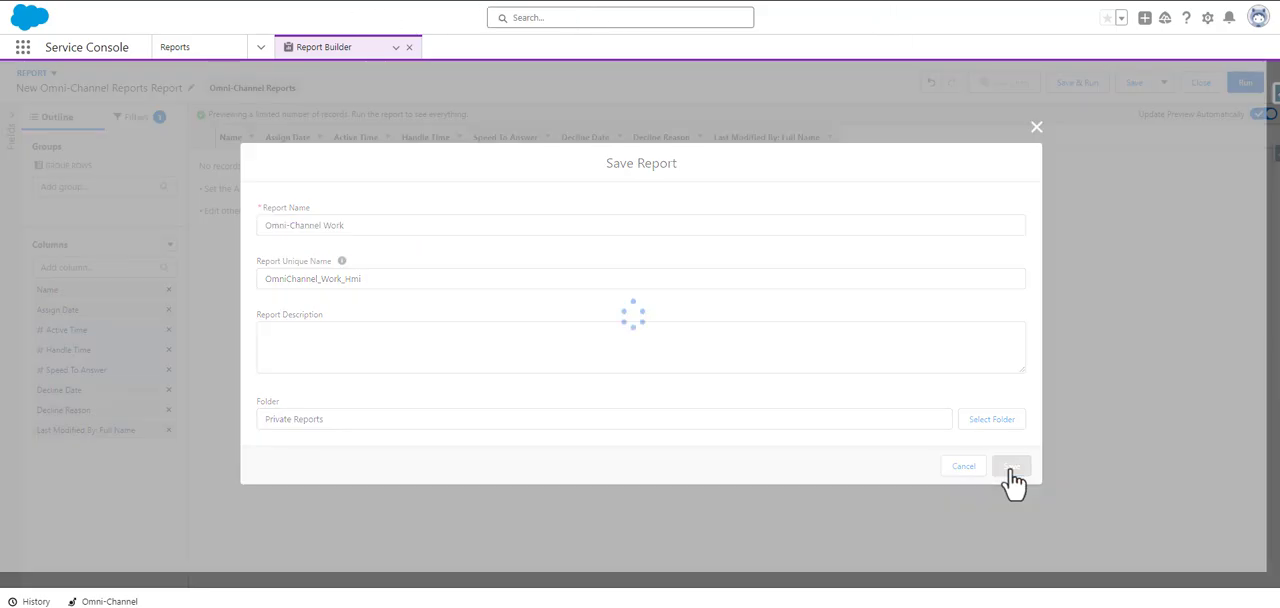
left_click(1011, 466)
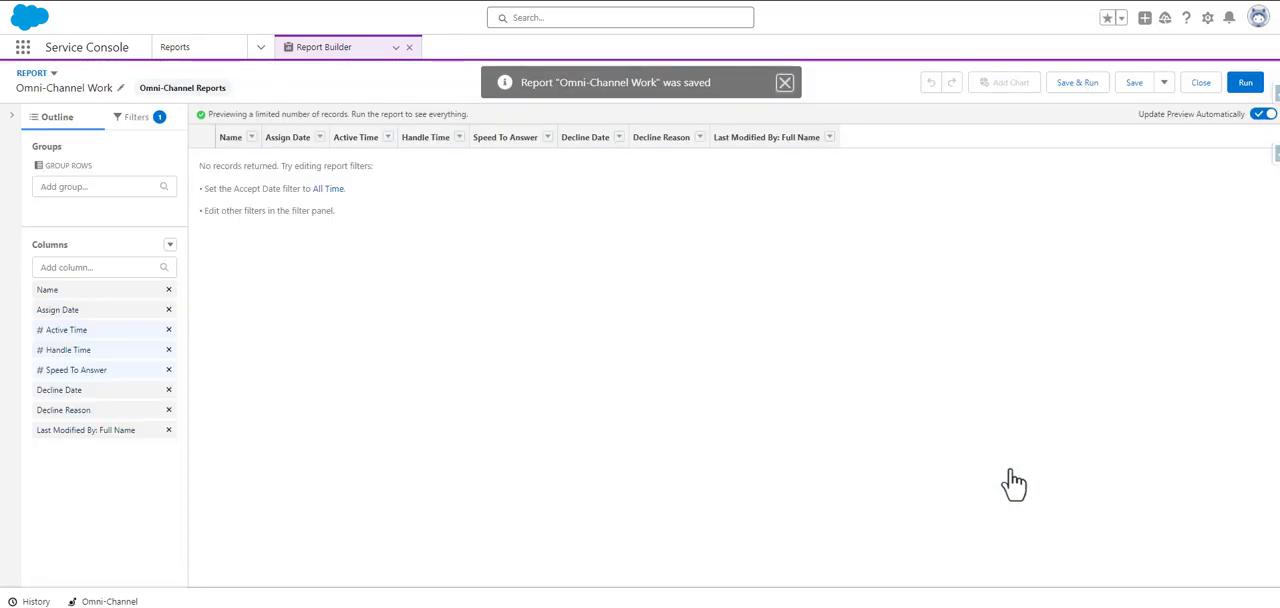
mouse_move(1077, 82)
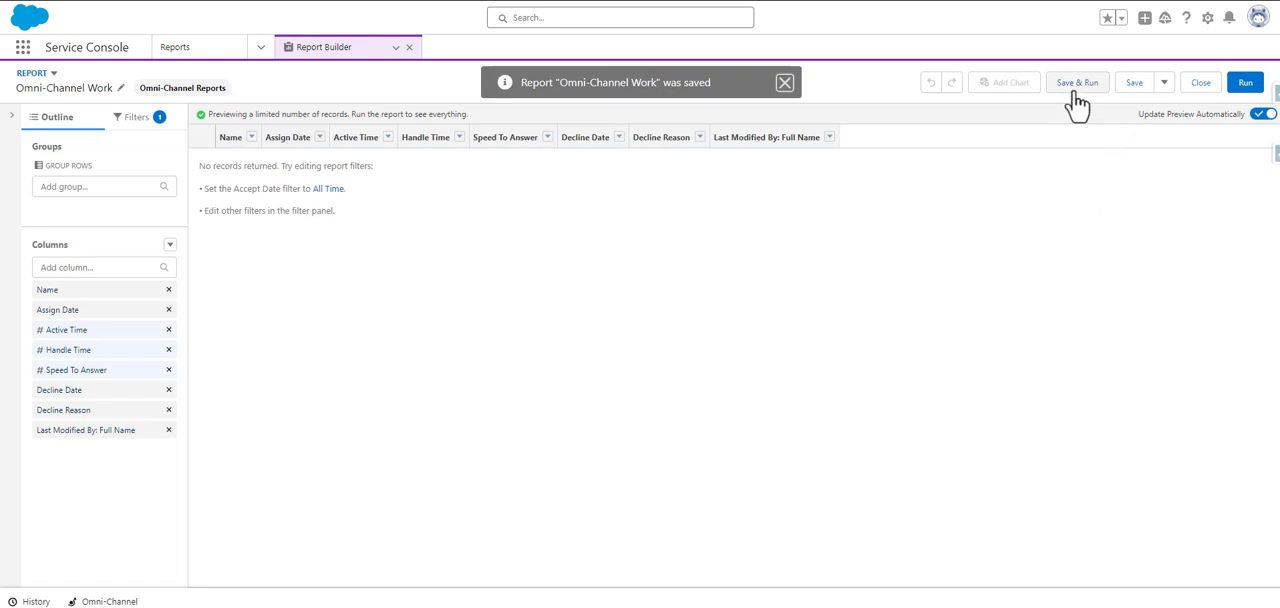
Save and run the Omni-Channel Work report, dismissing the 'was saved' notification
left_click(1077, 82)
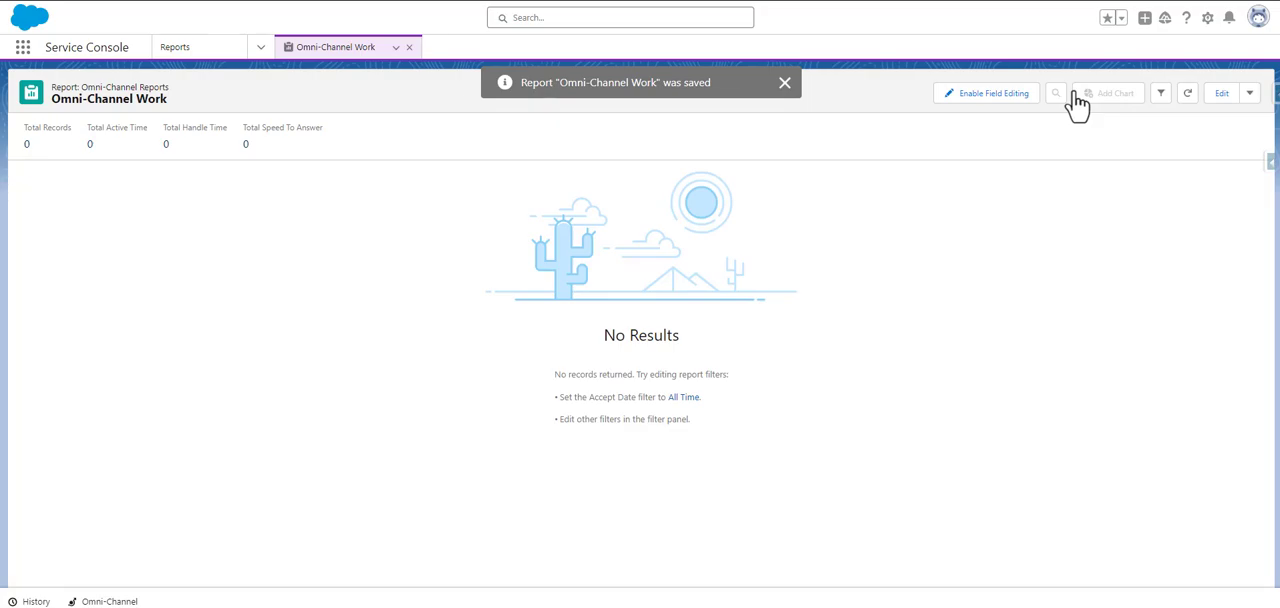
left_click(785, 82)
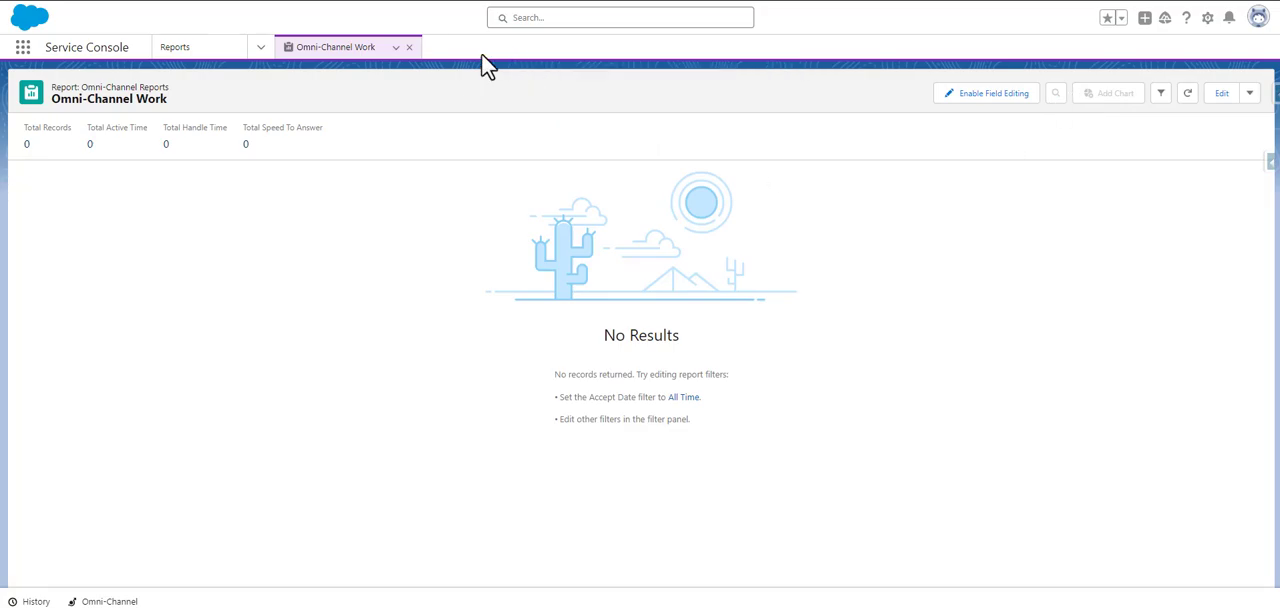
mouse_move(345, 23)
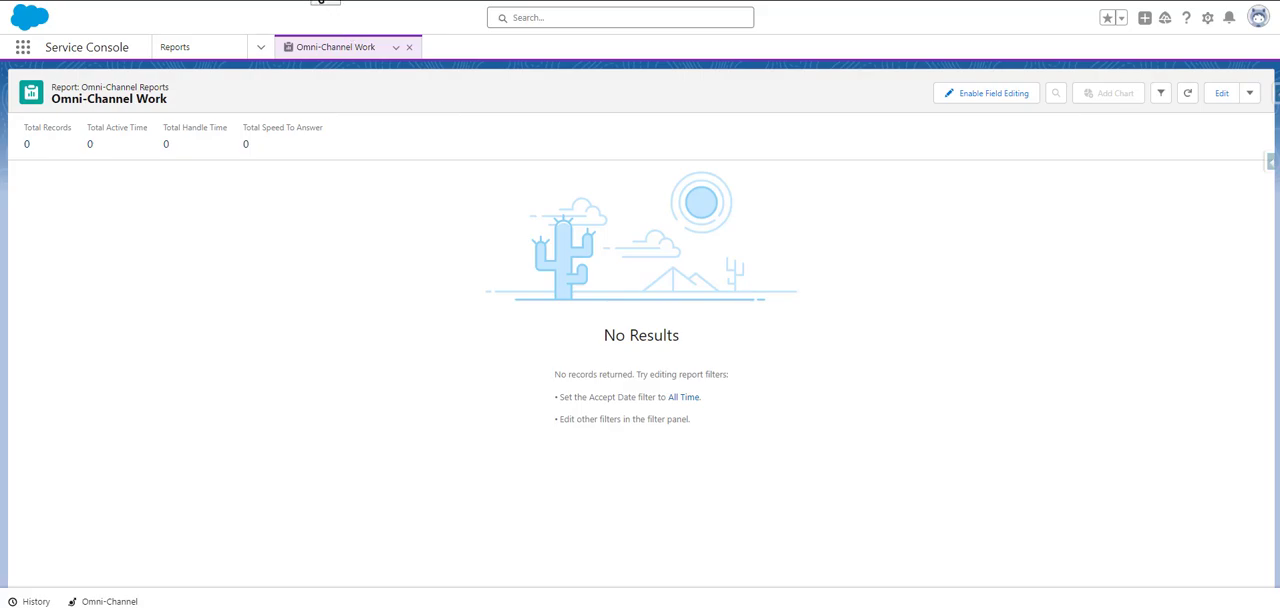
left_click(224, 226)
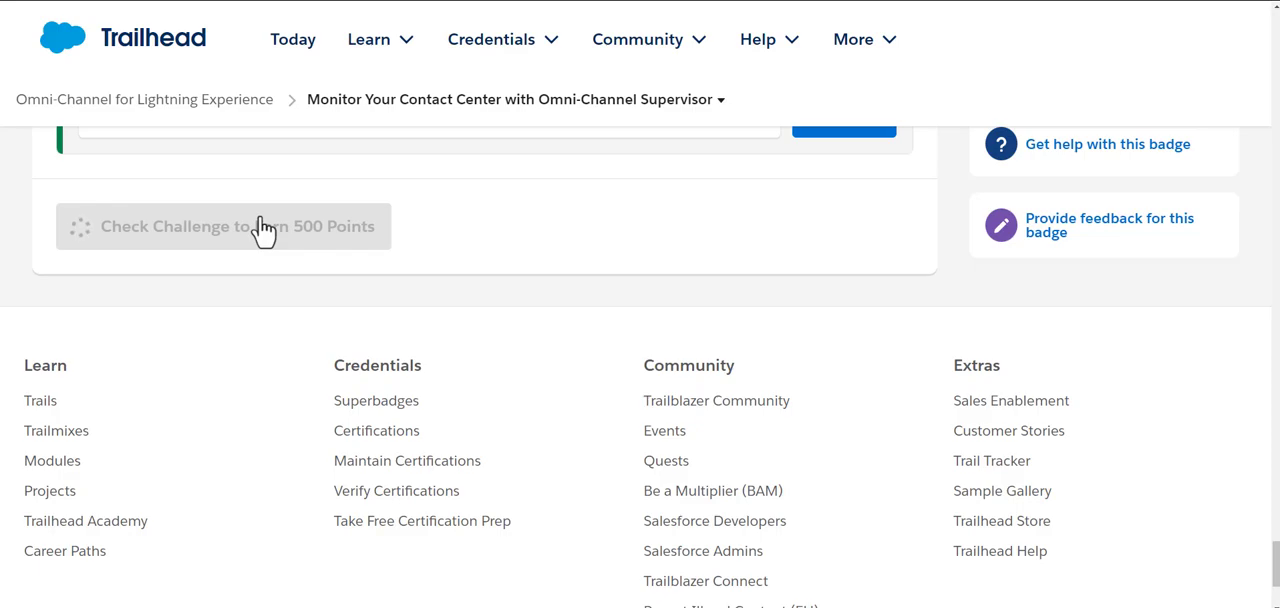
Check the Trailhead challenge to earn 500 points and the Omni-Channel badge
left_click(224, 226)
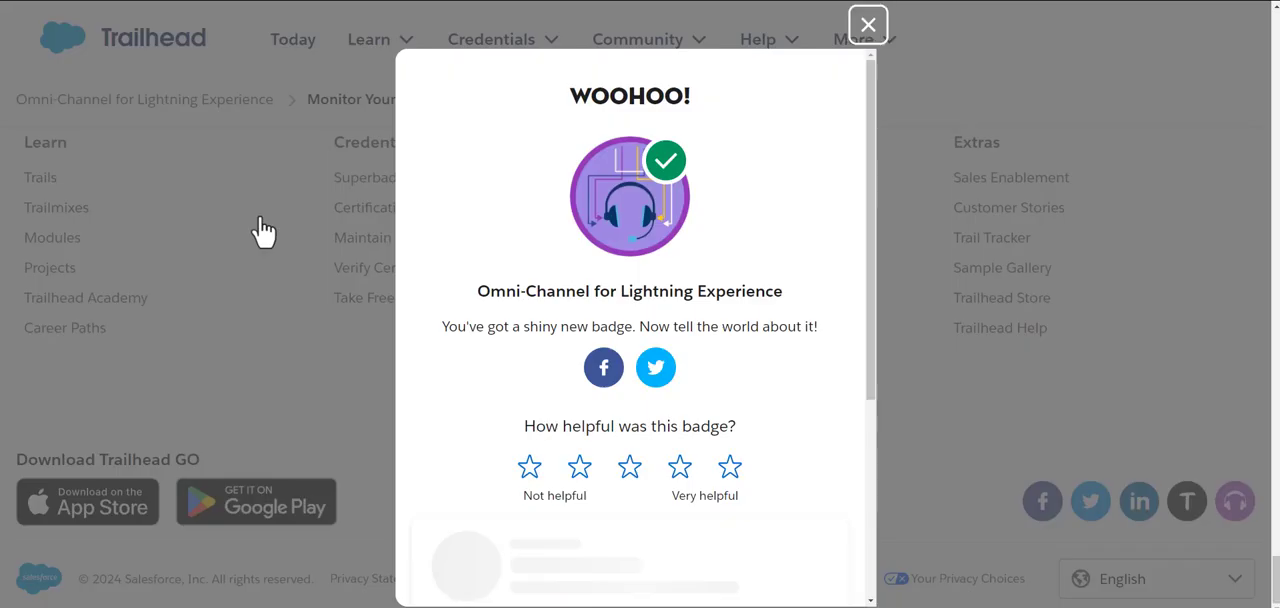